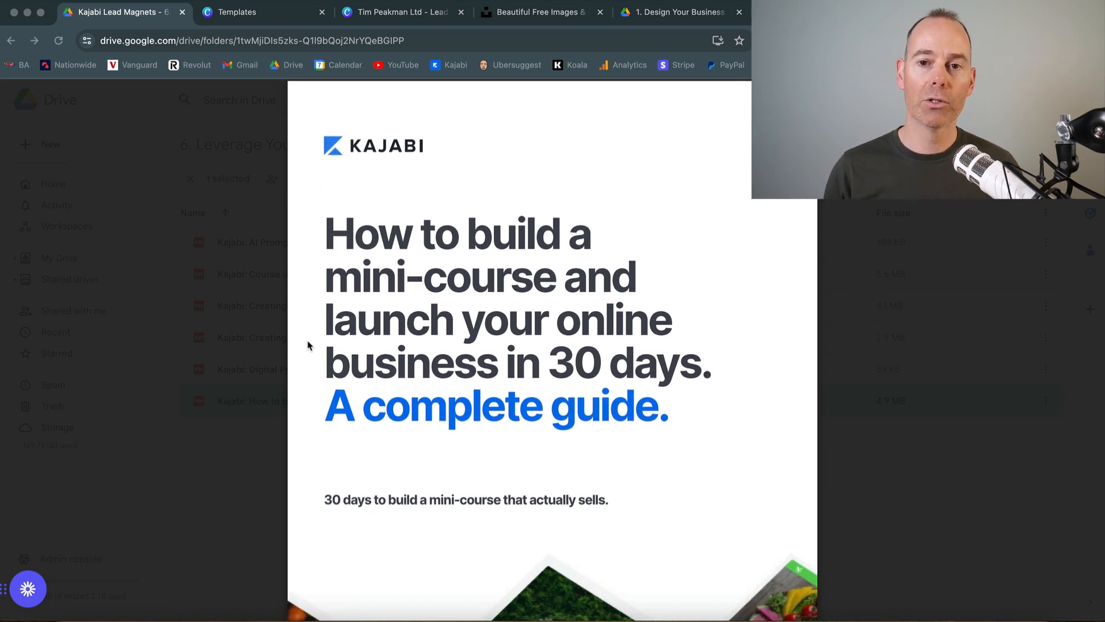
mouse_move(305, 364)
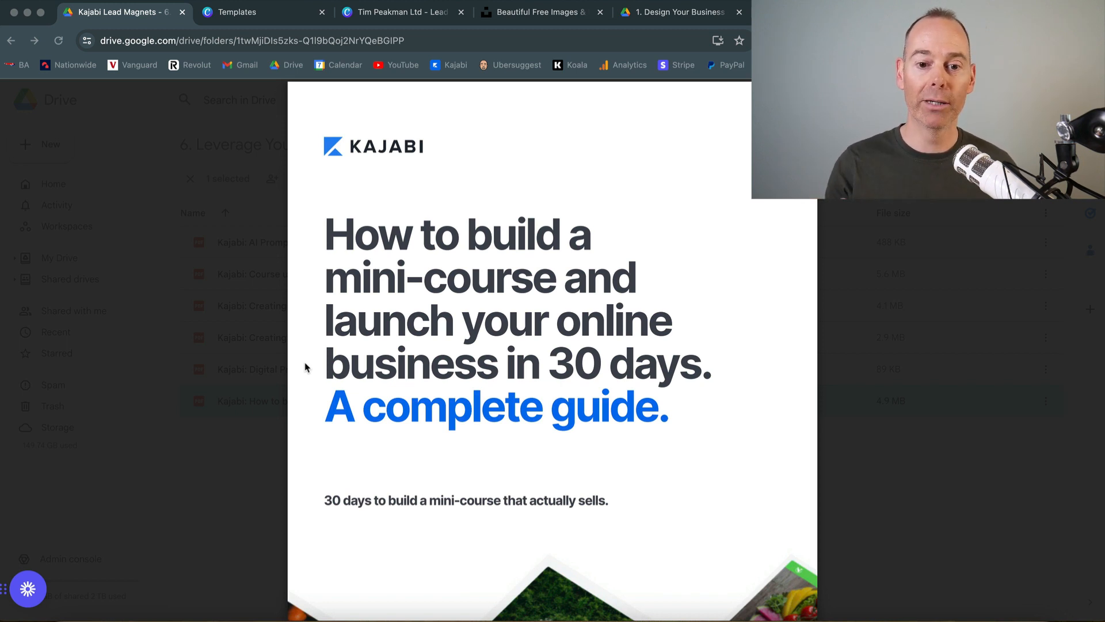
Scroll down the current page, then switch to the Canva Templates page
scroll("down", 3)
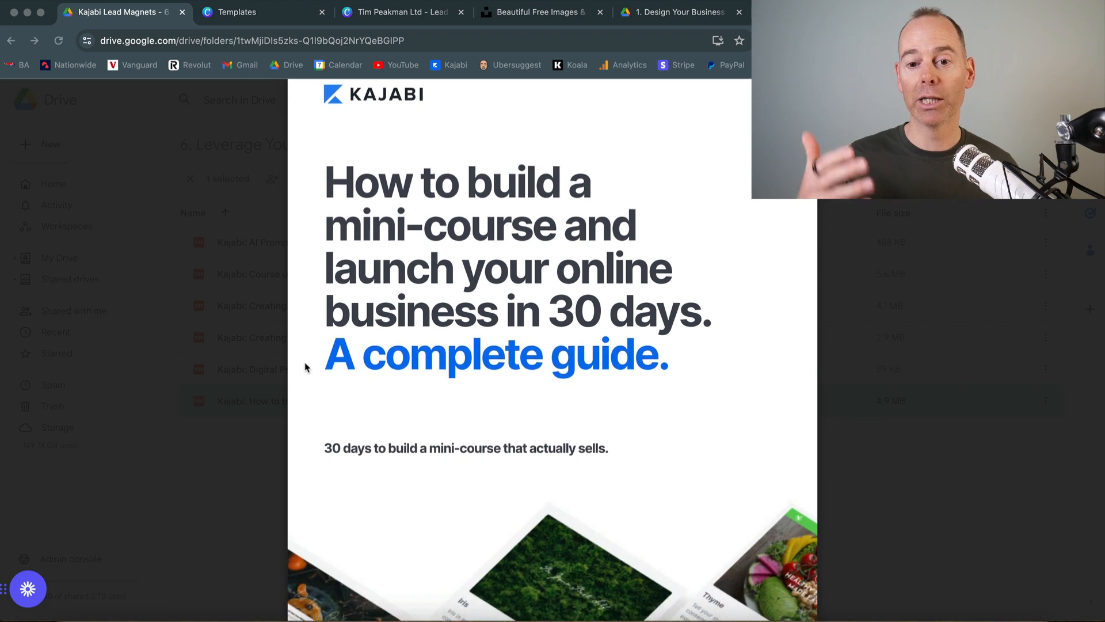
scroll("down", 3)
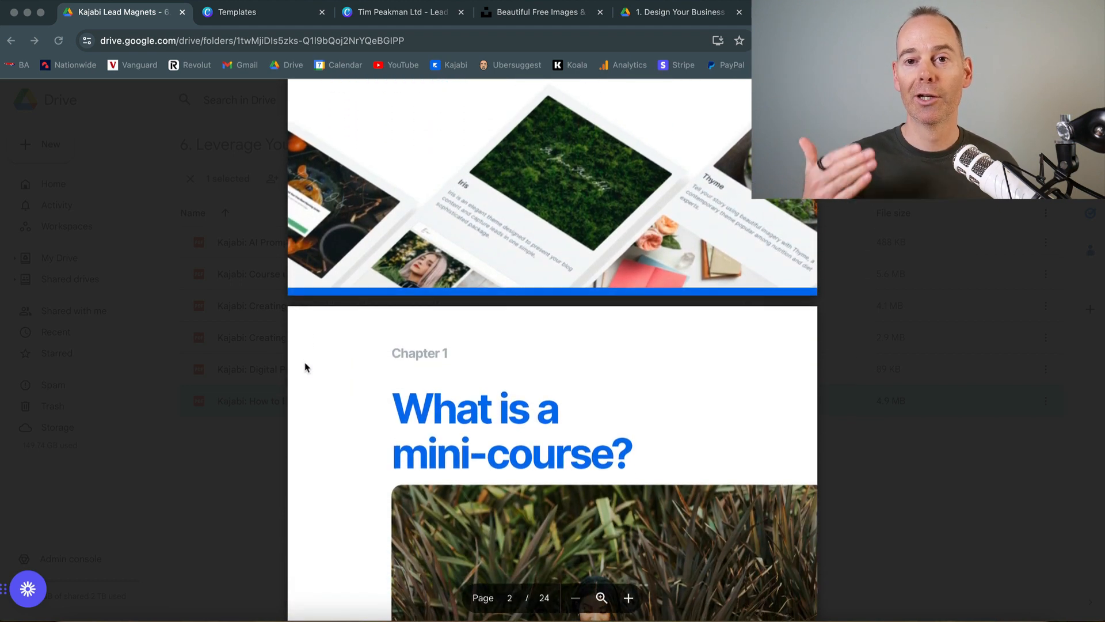
scroll("down", 3)
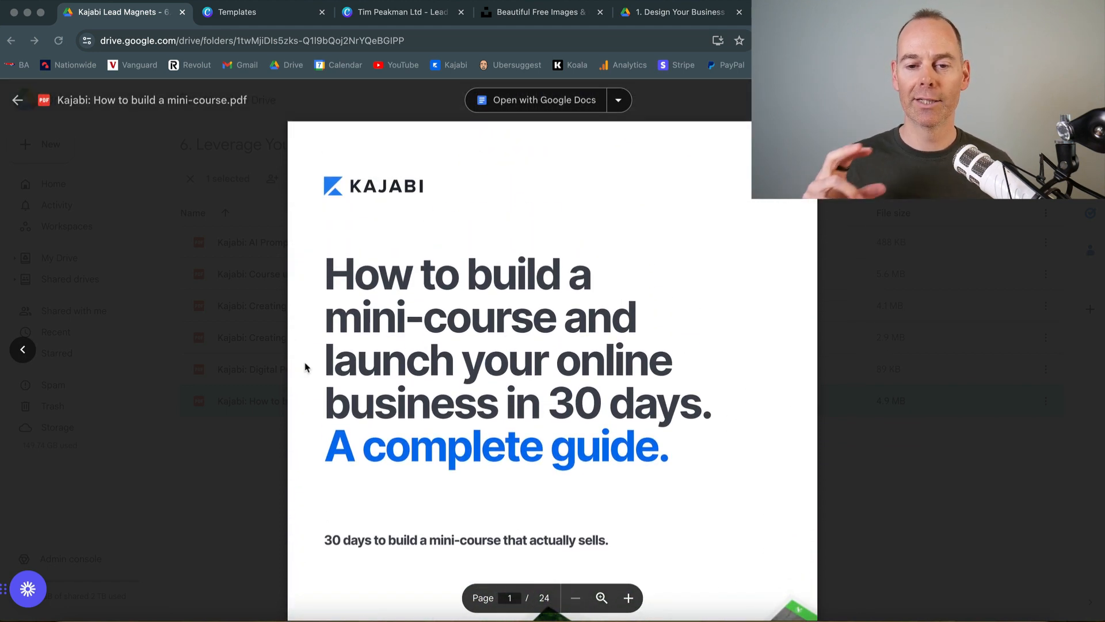
scroll("down", 3)
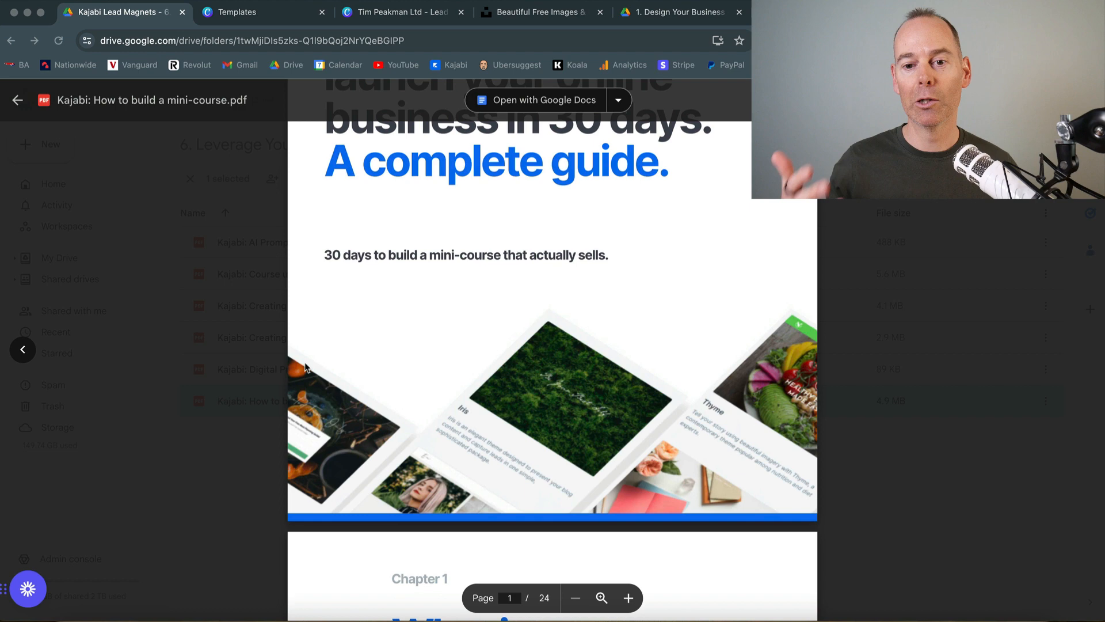
scroll("down", 3)
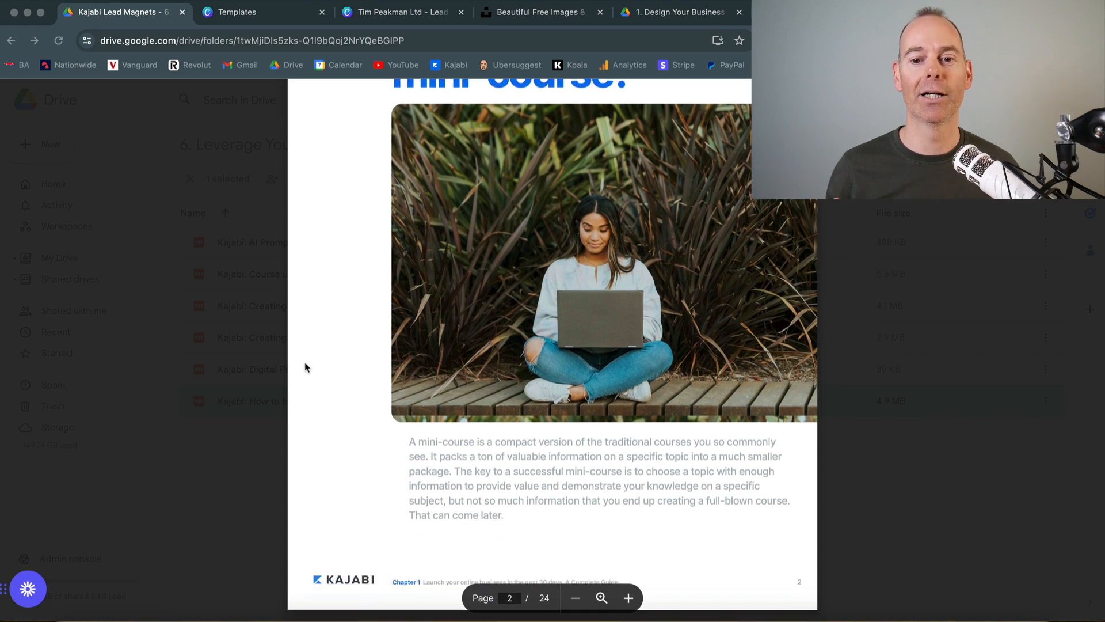
scroll("down", 3)
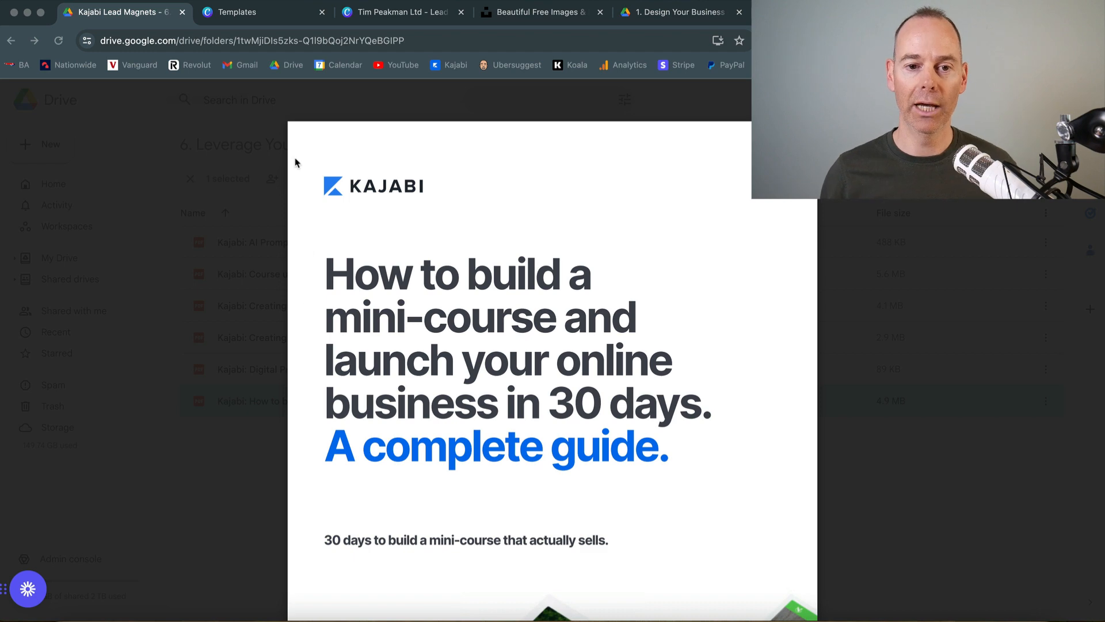
left_click(236, 12)
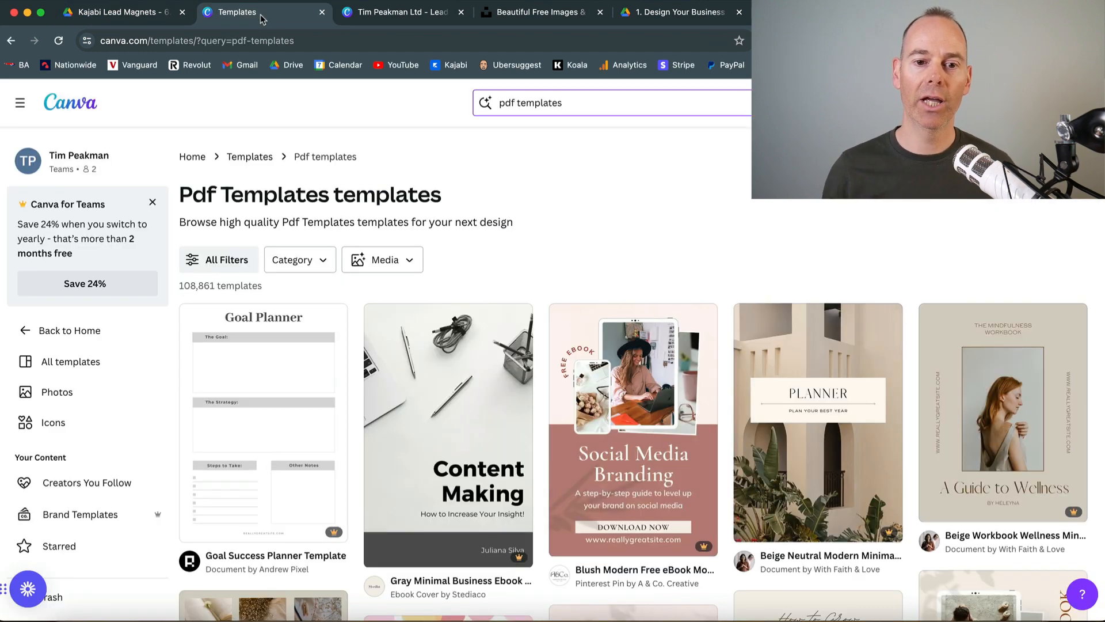
mouse_move(487, 182)
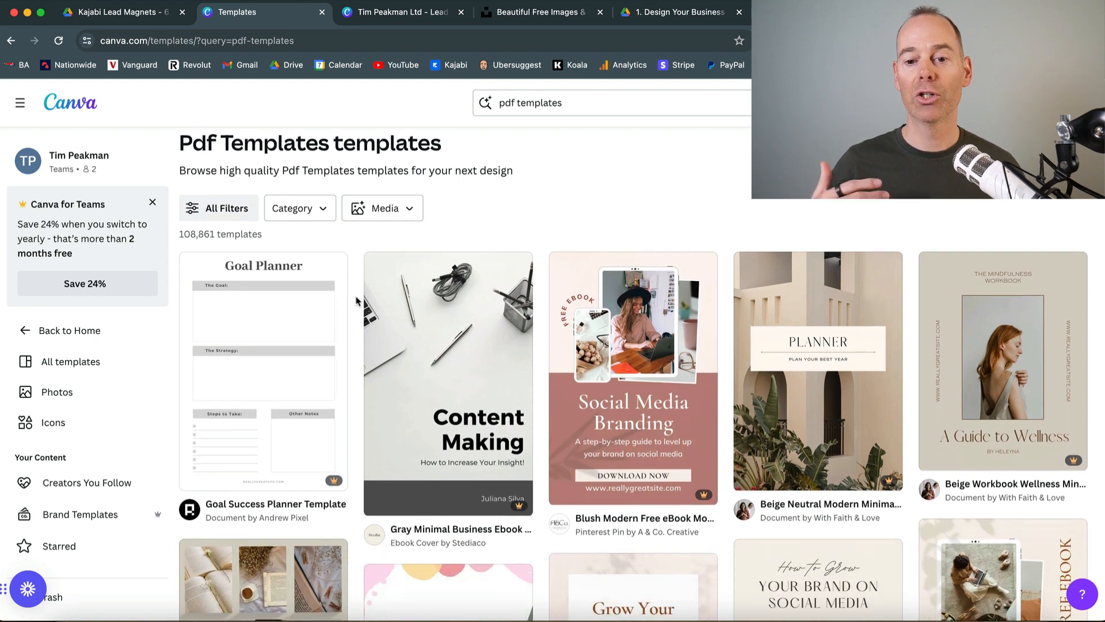
Browse the free PDF template results and open the 'A Guide to Living an Optimistic Life' workbook
scroll("down", 3)
type("free ")
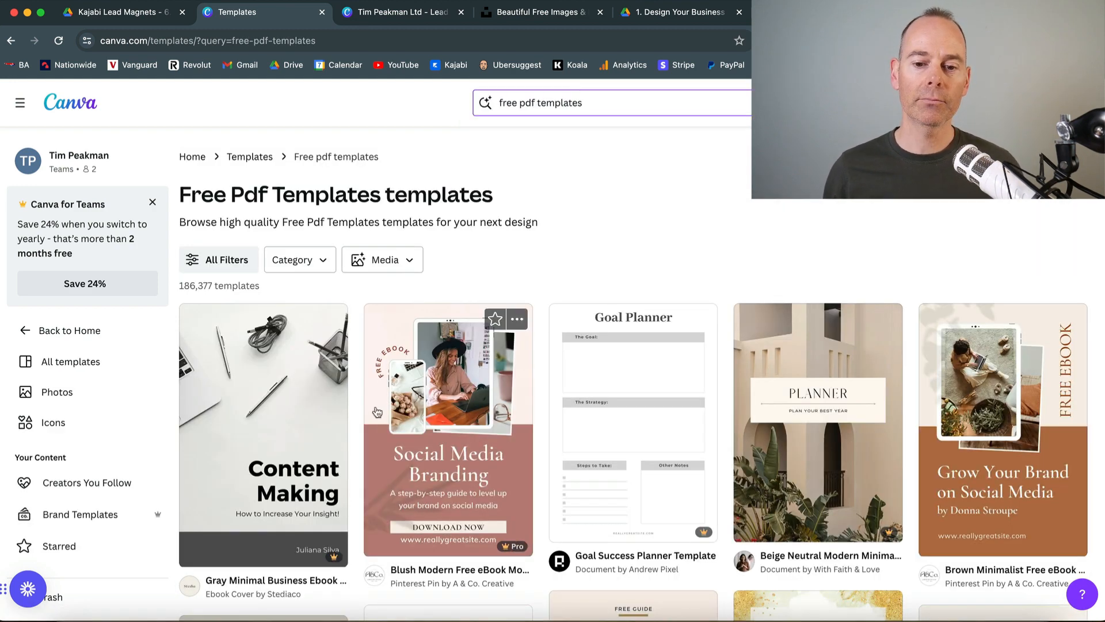
scroll("down", 3)
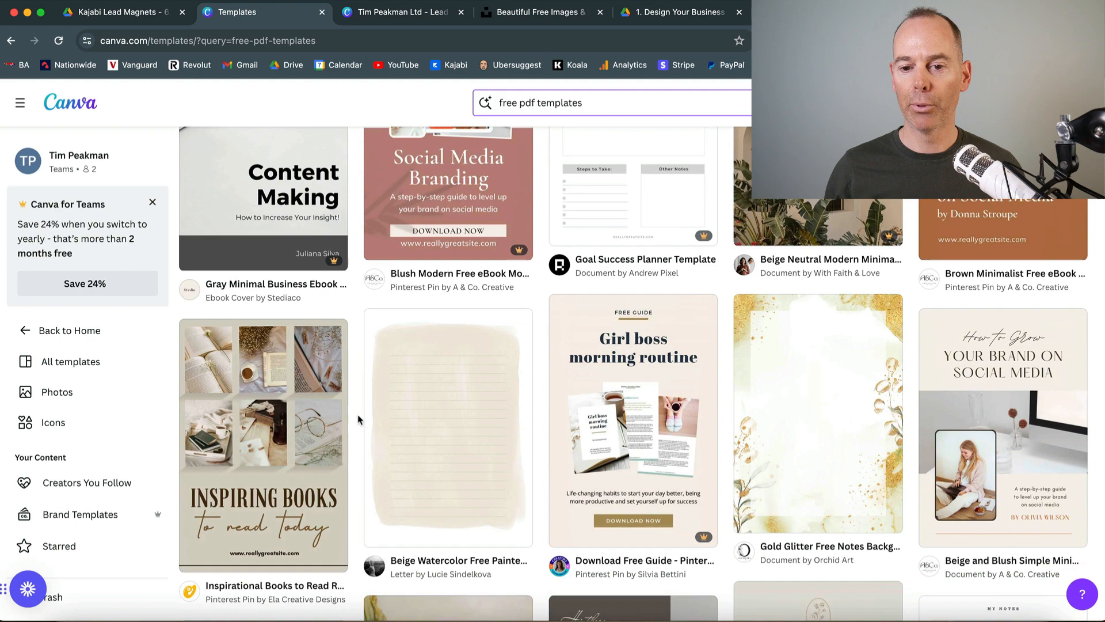
scroll("down", 3)
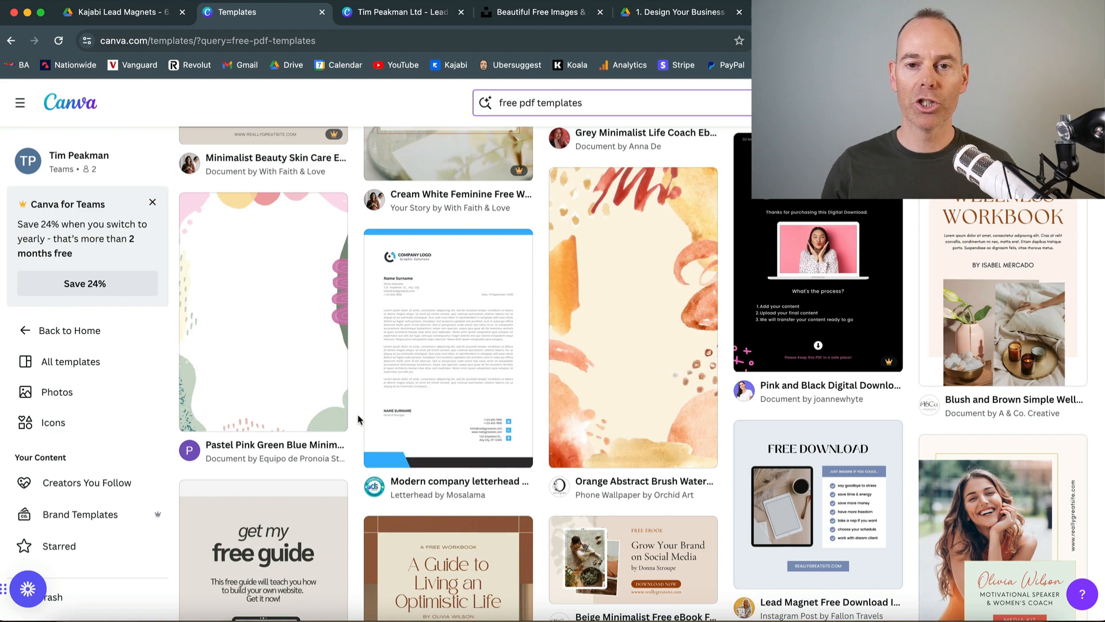
scroll("down", 3)
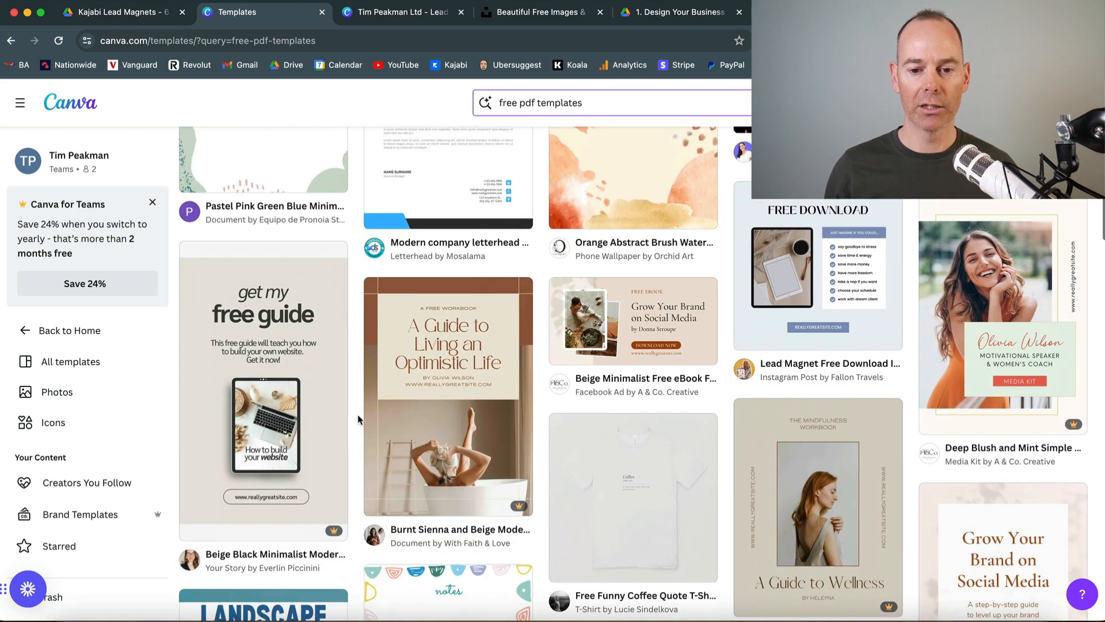
left_click(448, 394)
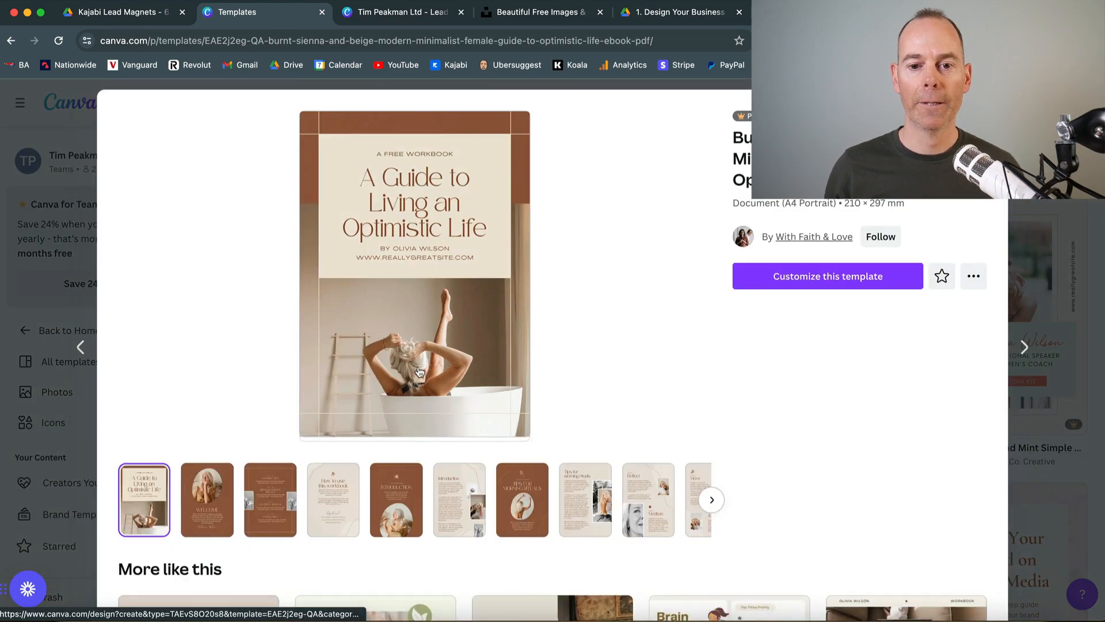
Customize the Optimistic Life template, then browse its 15 pages back to the cover
left_click(827, 276)
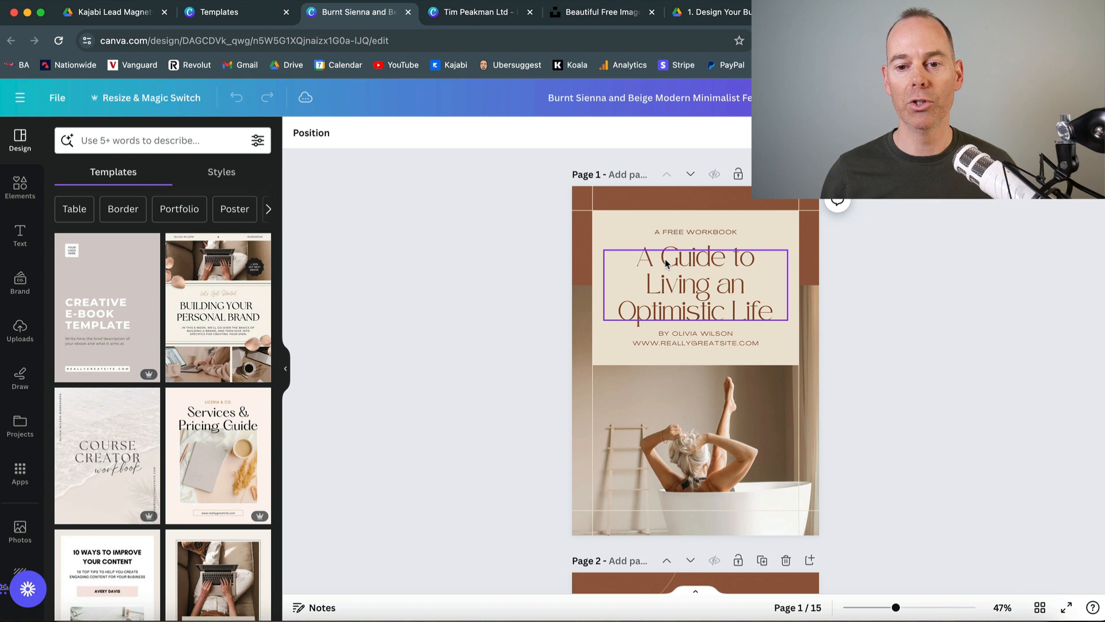
scroll("down", 3)
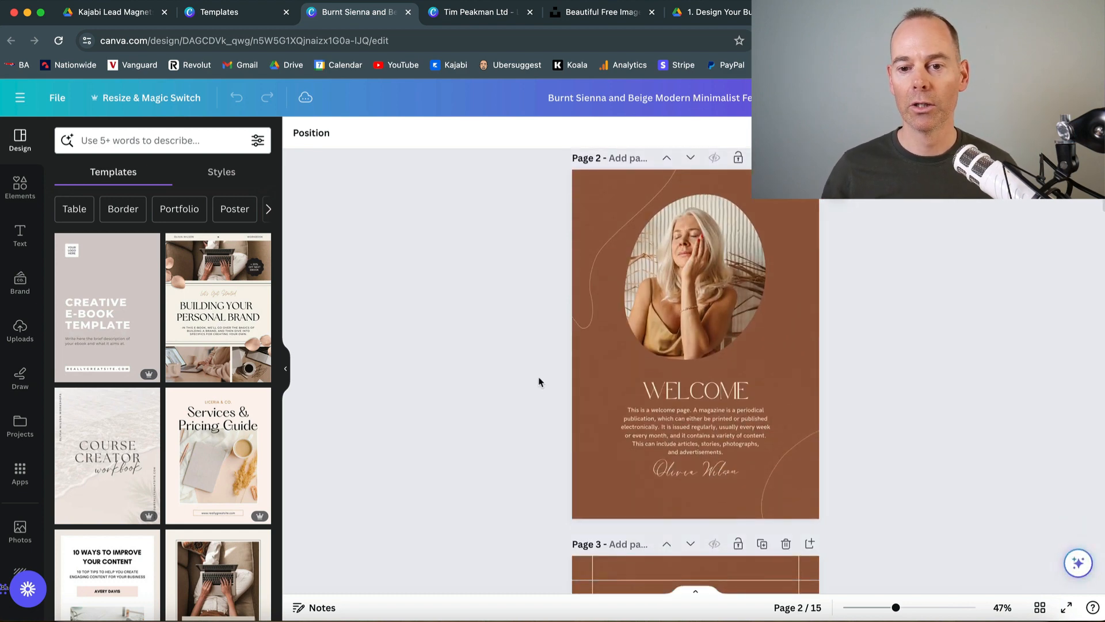
scroll("down", 3)
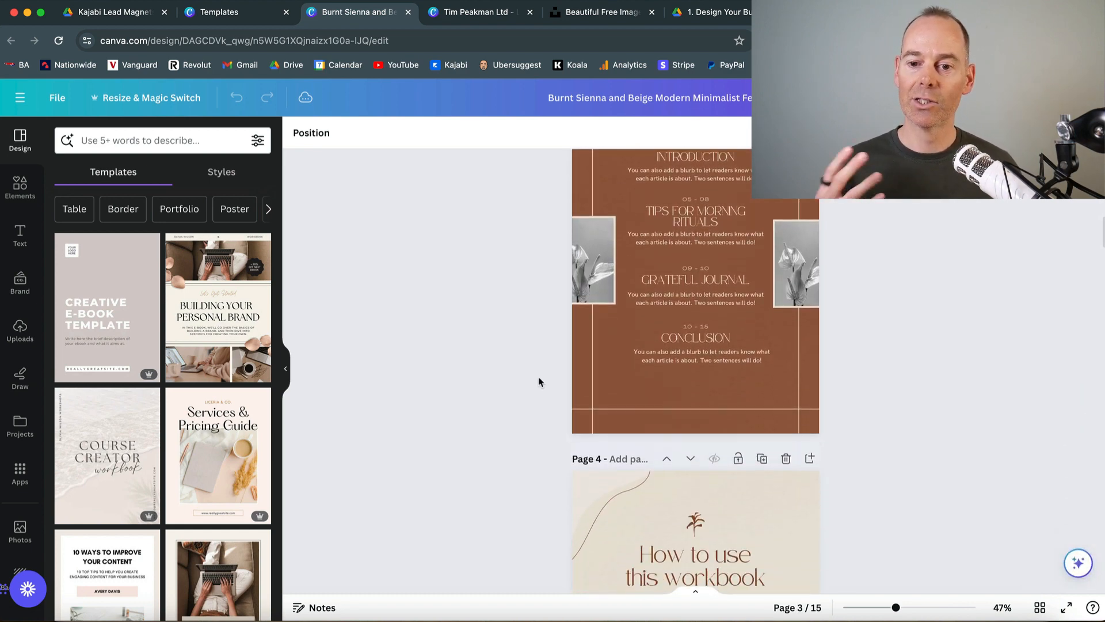
scroll("down", 3)
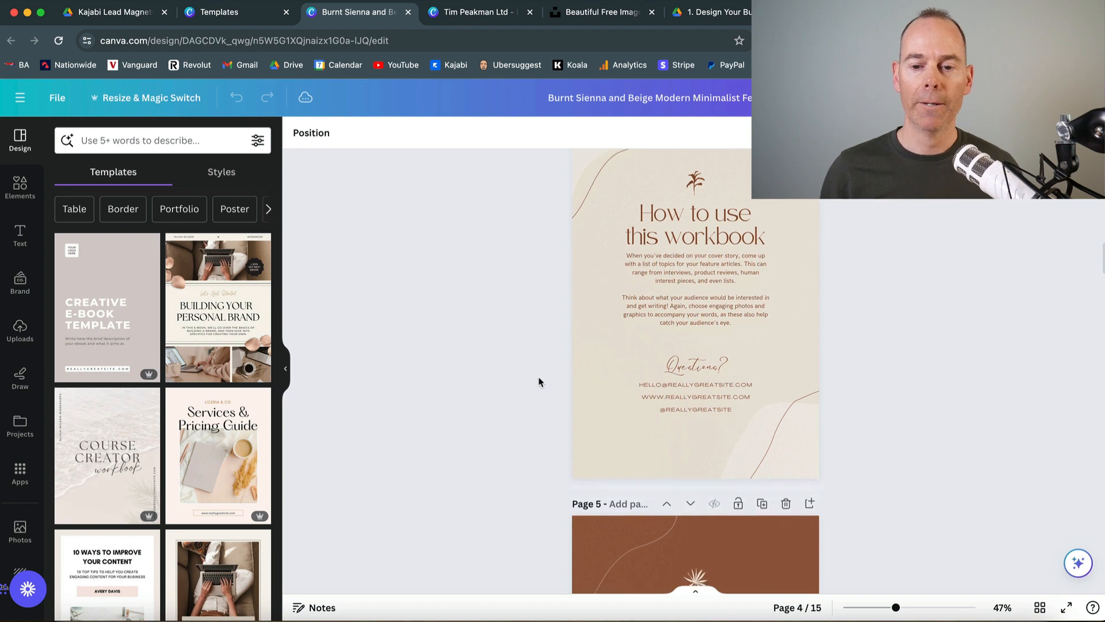
scroll("down", 3)
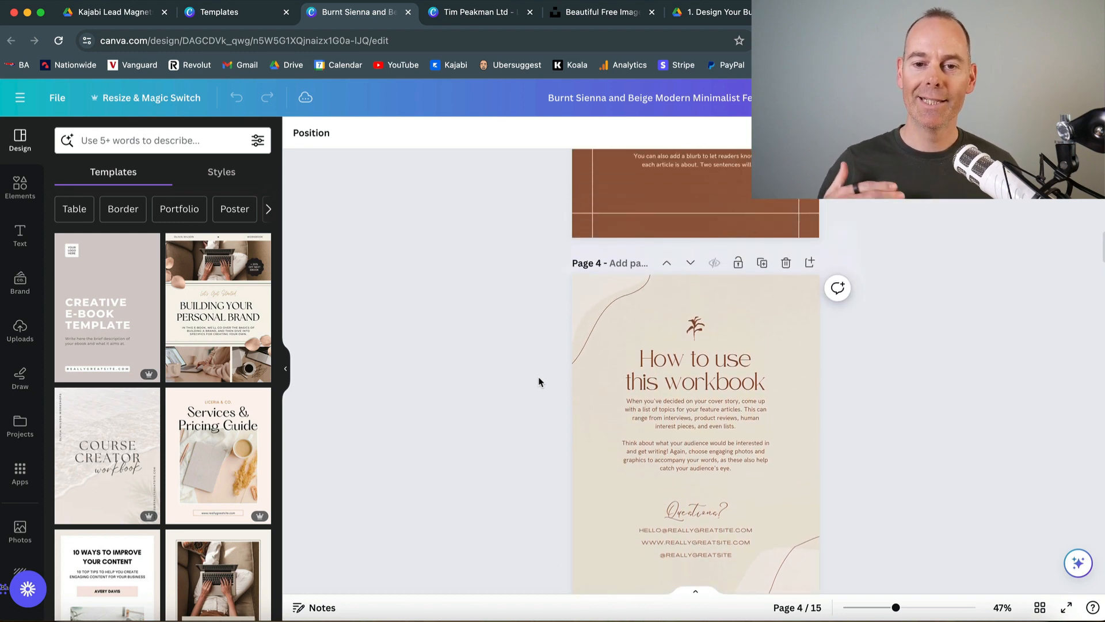
scroll("up", 3)
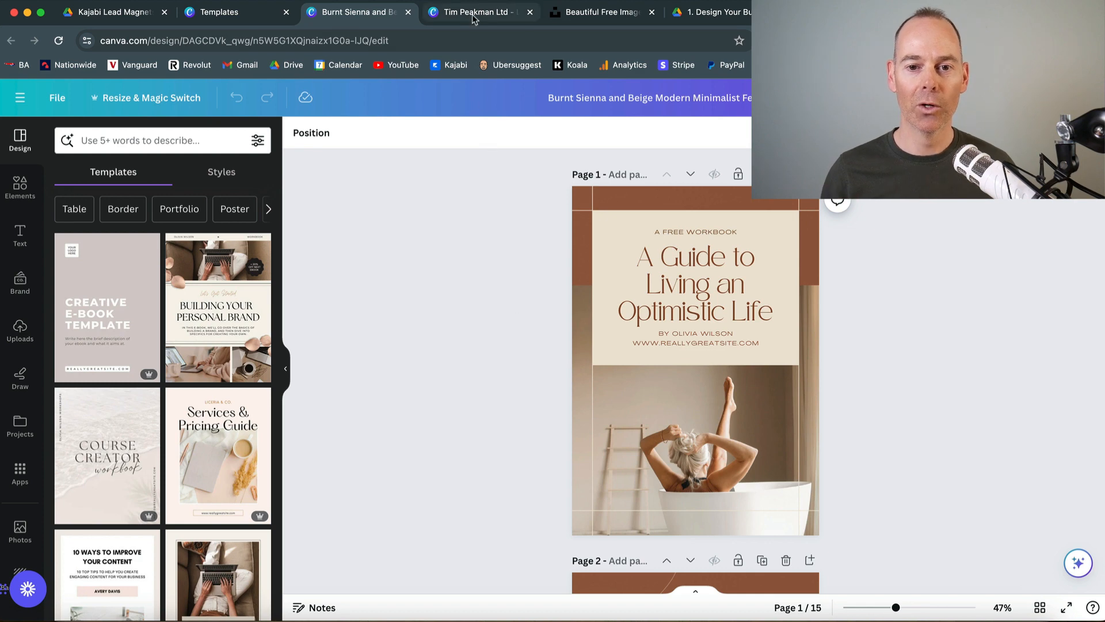
View the '5 Step System' cover design, then move on to the Unsplash tab
left_click(470, 12)
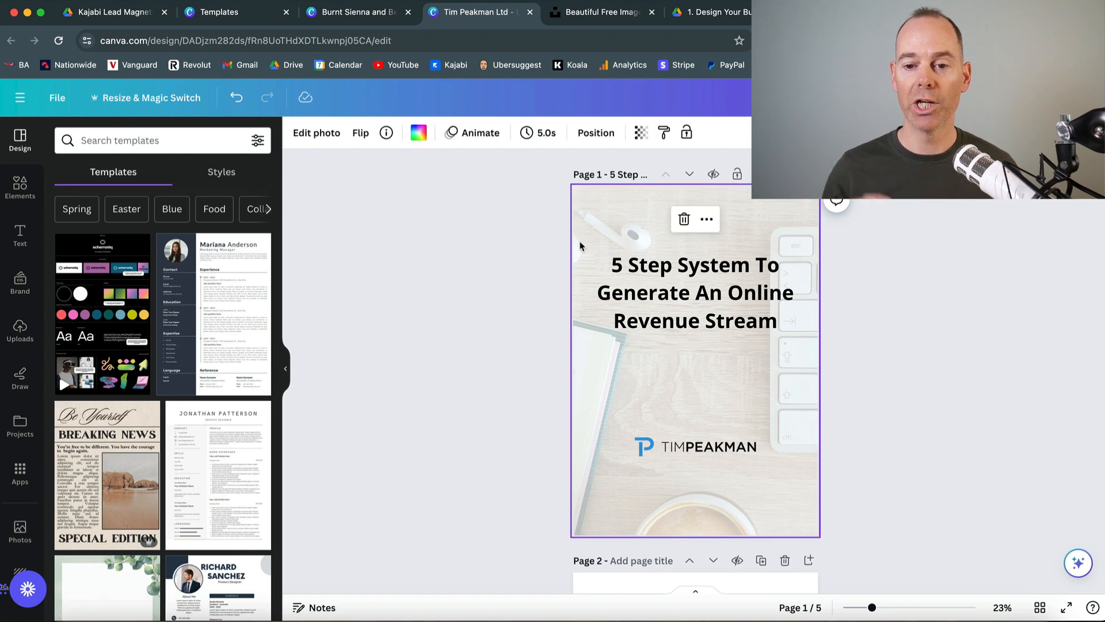
left_click(602, 12)
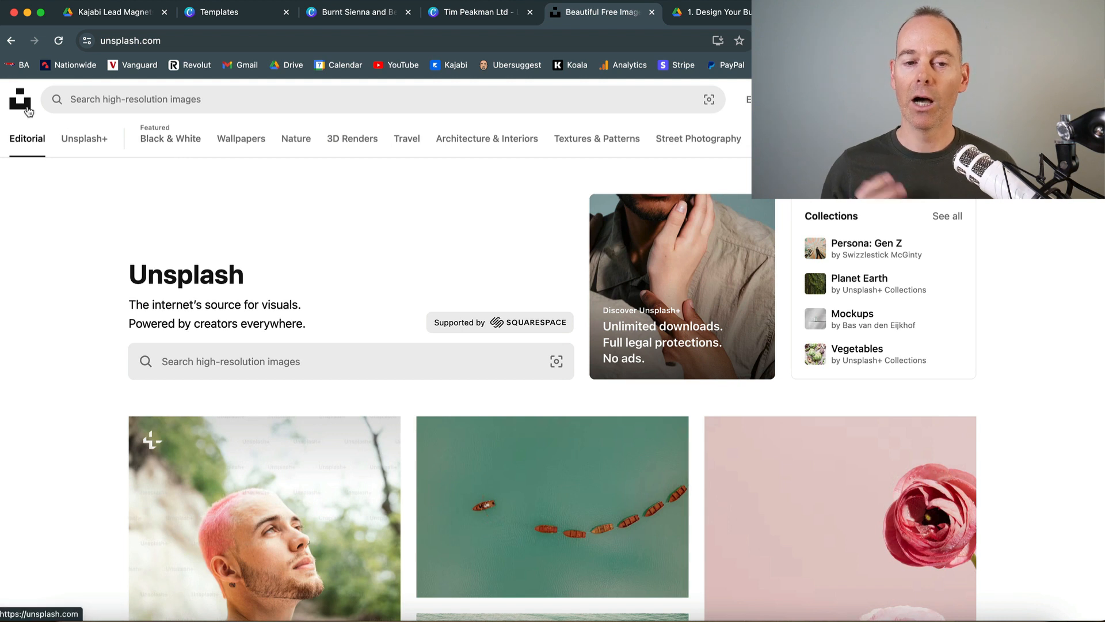
mouse_move(22, 104)
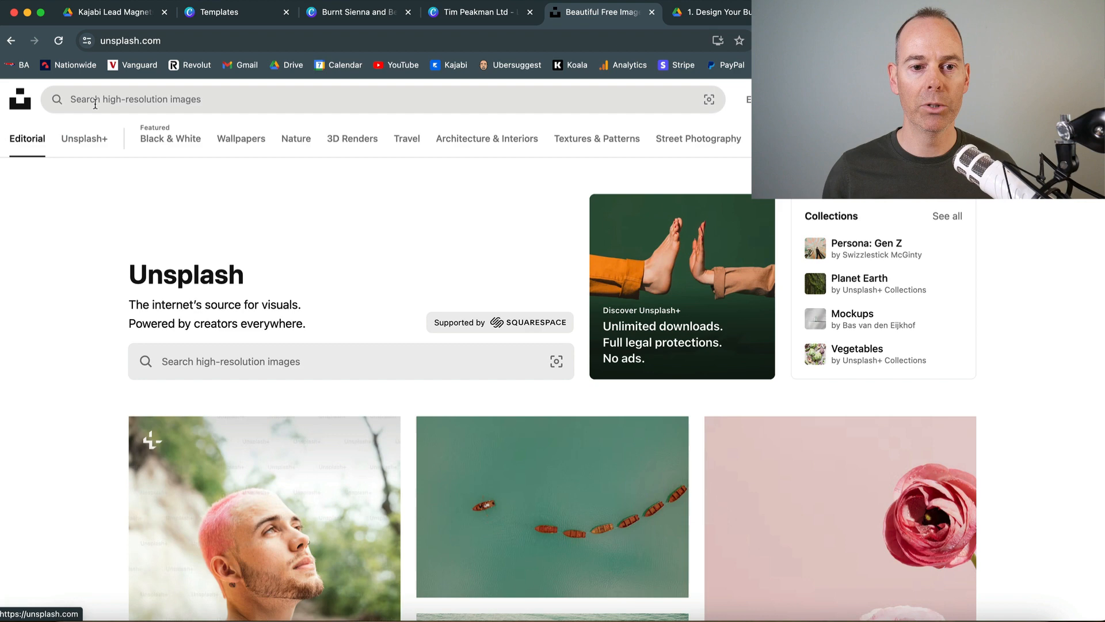
Search Unsplash for 'desktop' and browse the keyboard and workspace photos
type("desk")
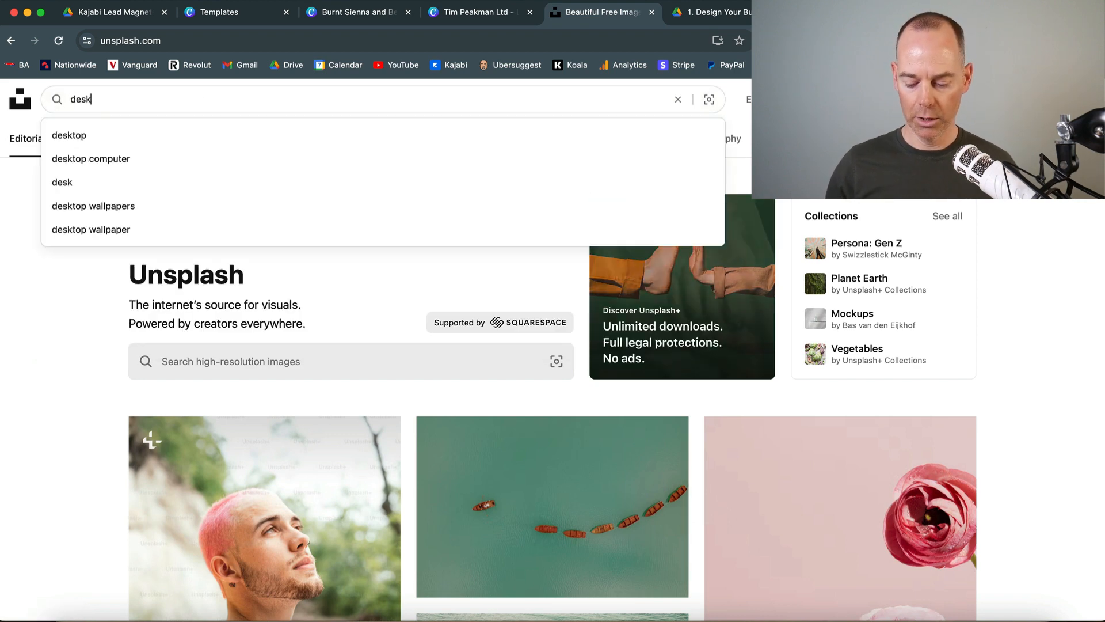
left_click(69, 135)
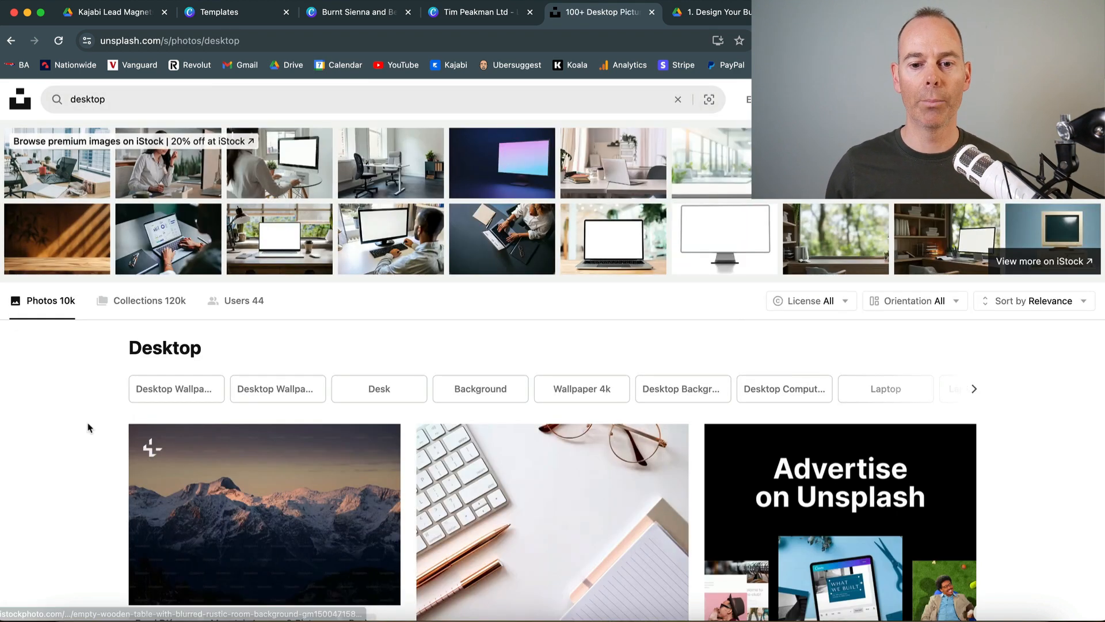
scroll("down", 3)
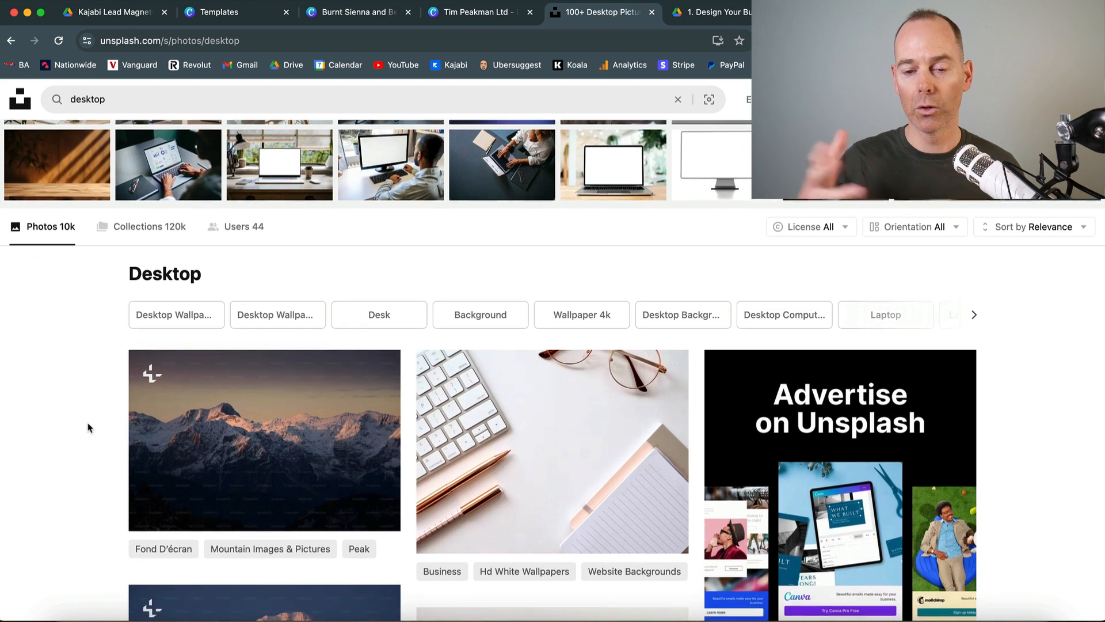
scroll("down", 3)
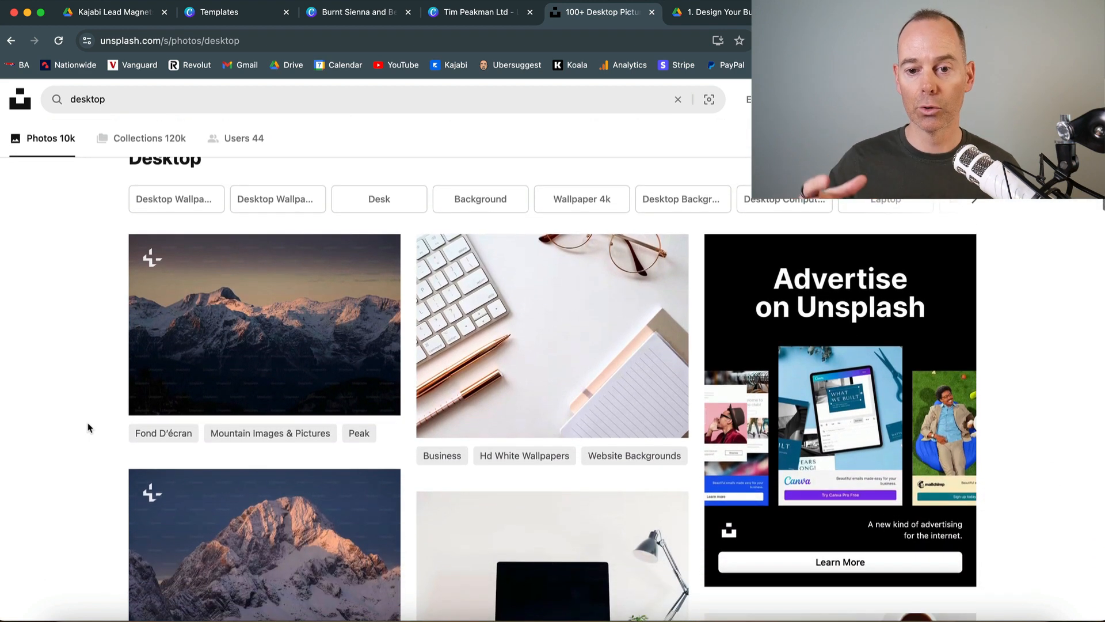
scroll("down", 3)
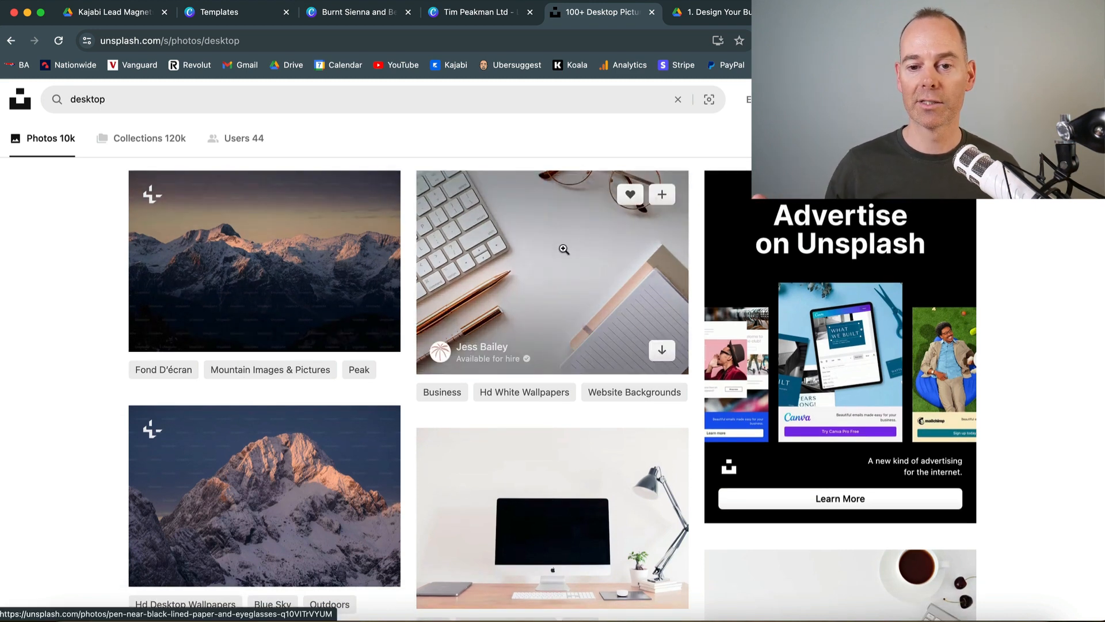
scroll("down", 3)
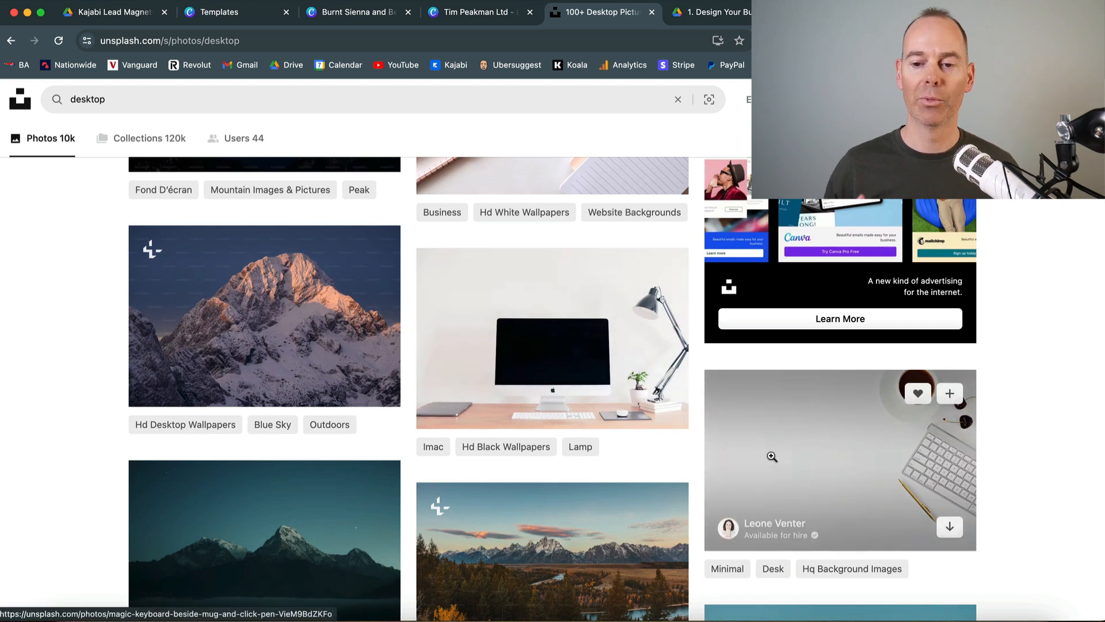
mouse_move(772, 456)
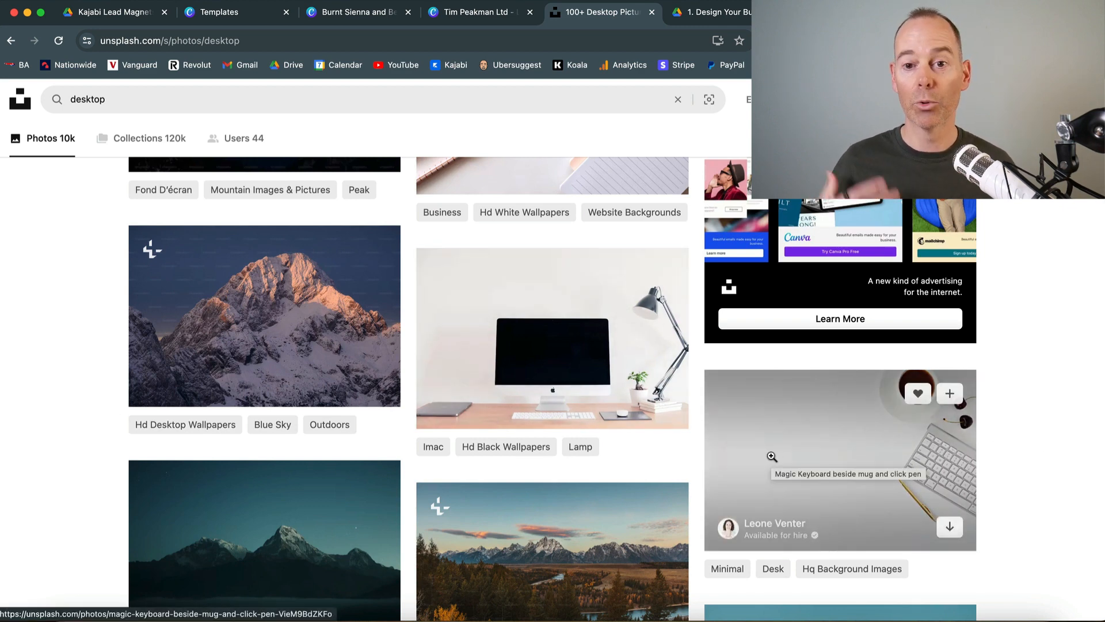
mouse_move(807, 389)
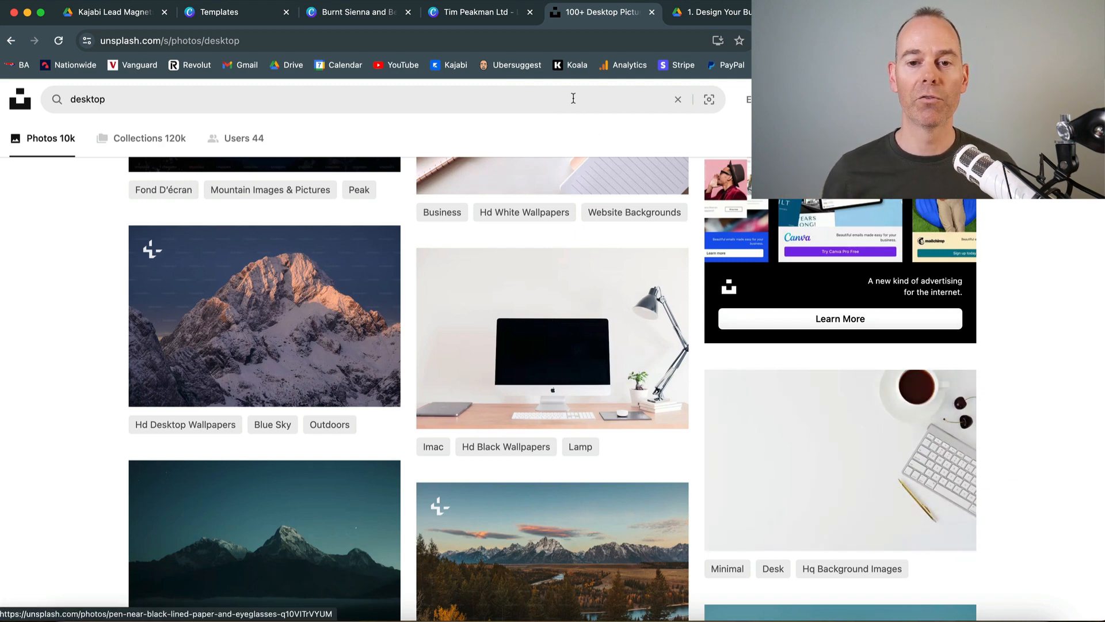
Return to the Canva '5 Step System' cover design
left_click(480, 12)
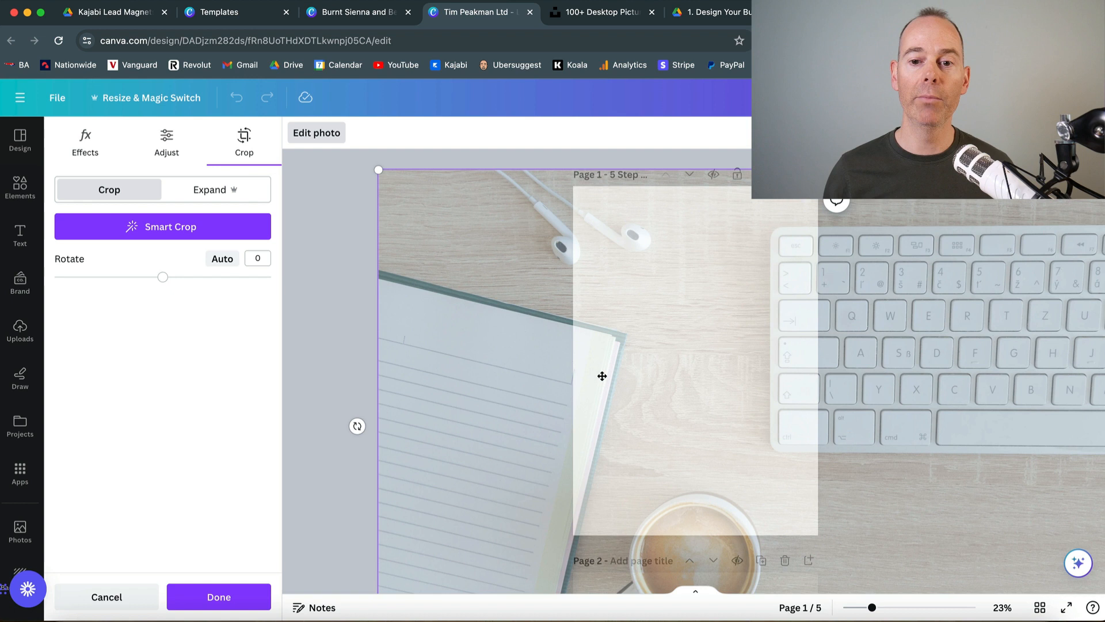
mouse_move(716, 308)
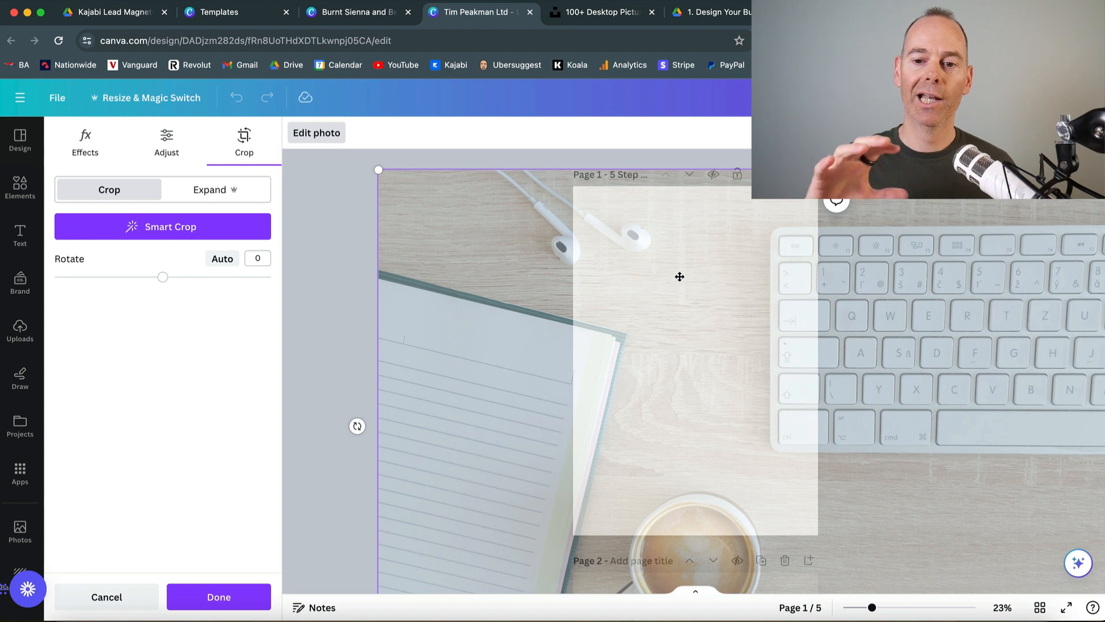
mouse_move(726, 323)
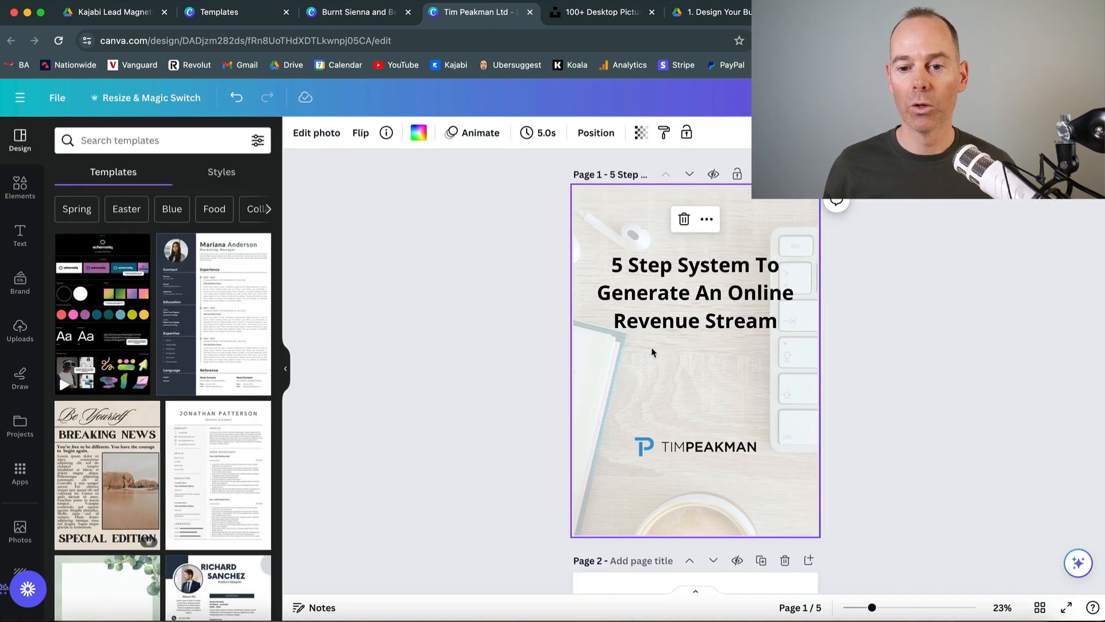
left_click(694, 291)
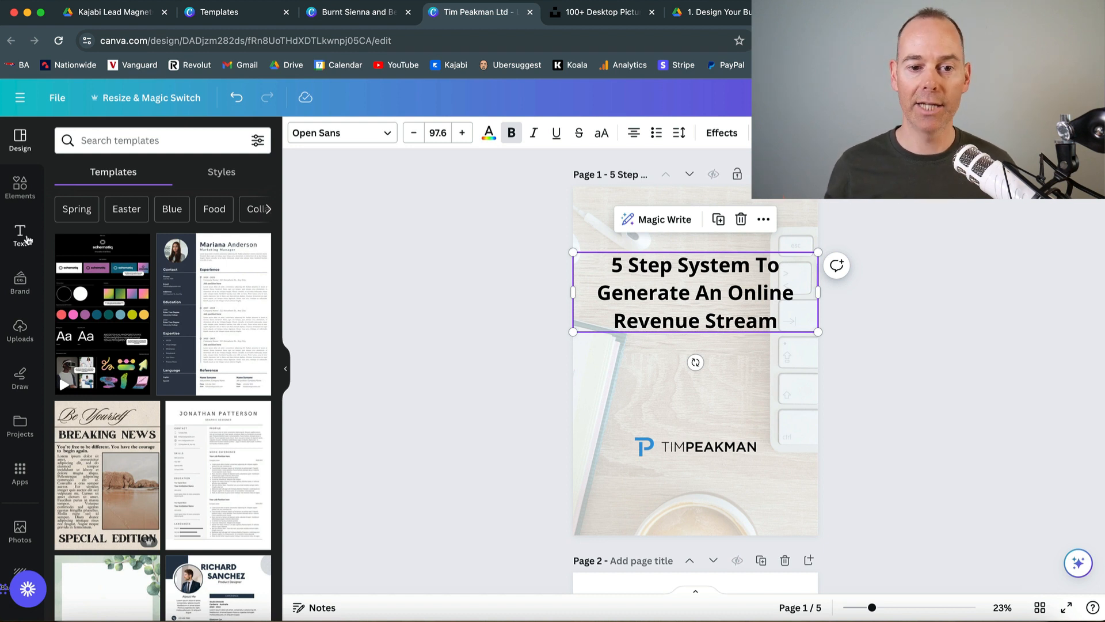
mouse_move(504, 276)
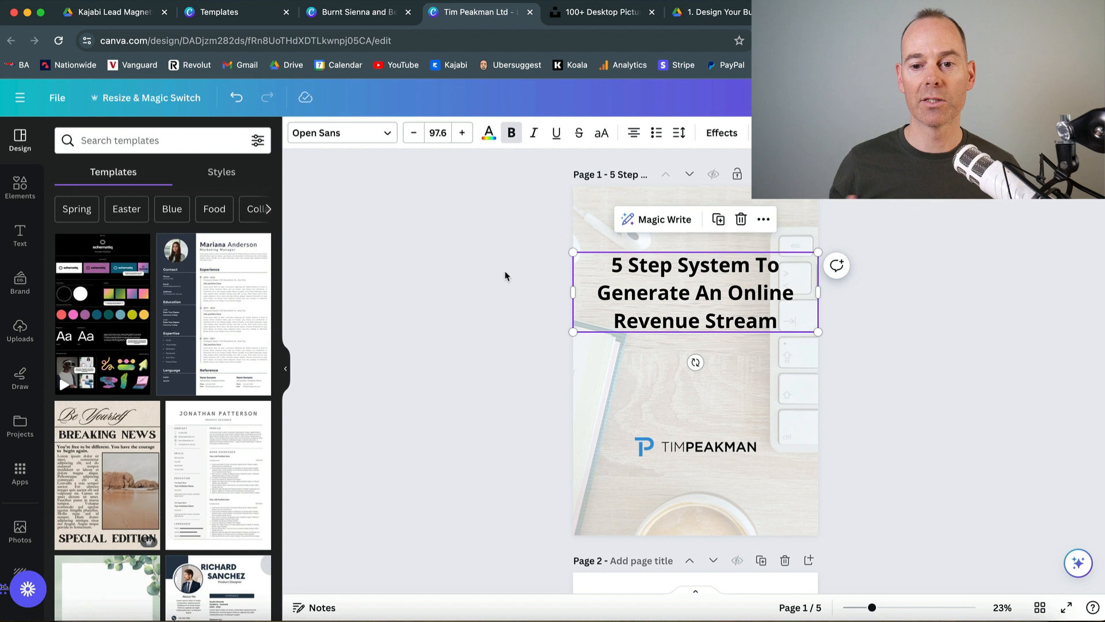
left_click(694, 446)
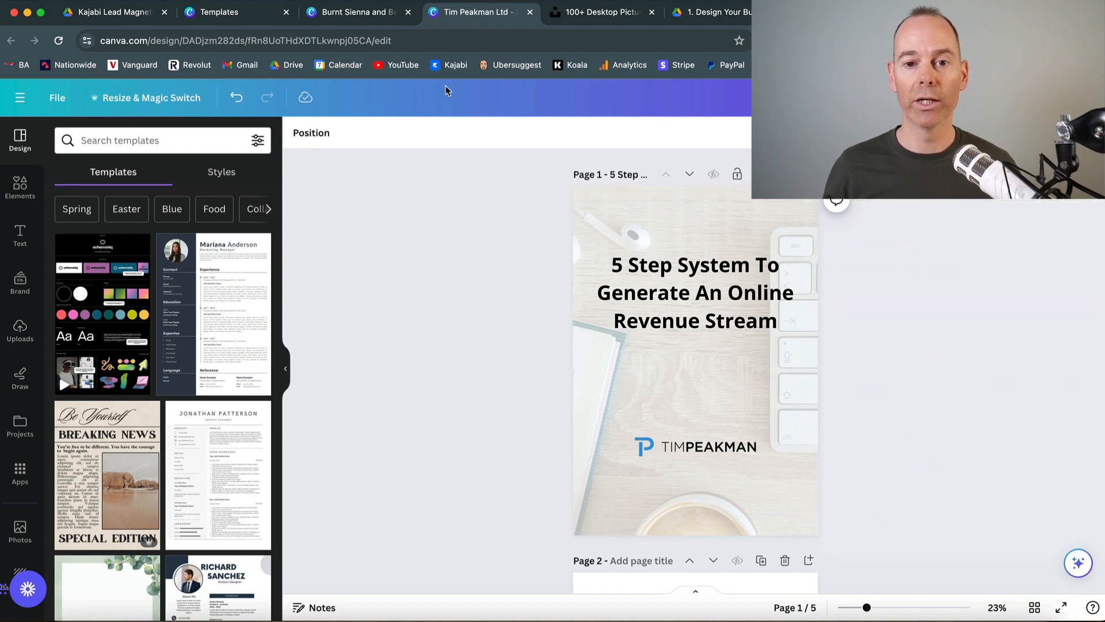
mouse_move(414, 77)
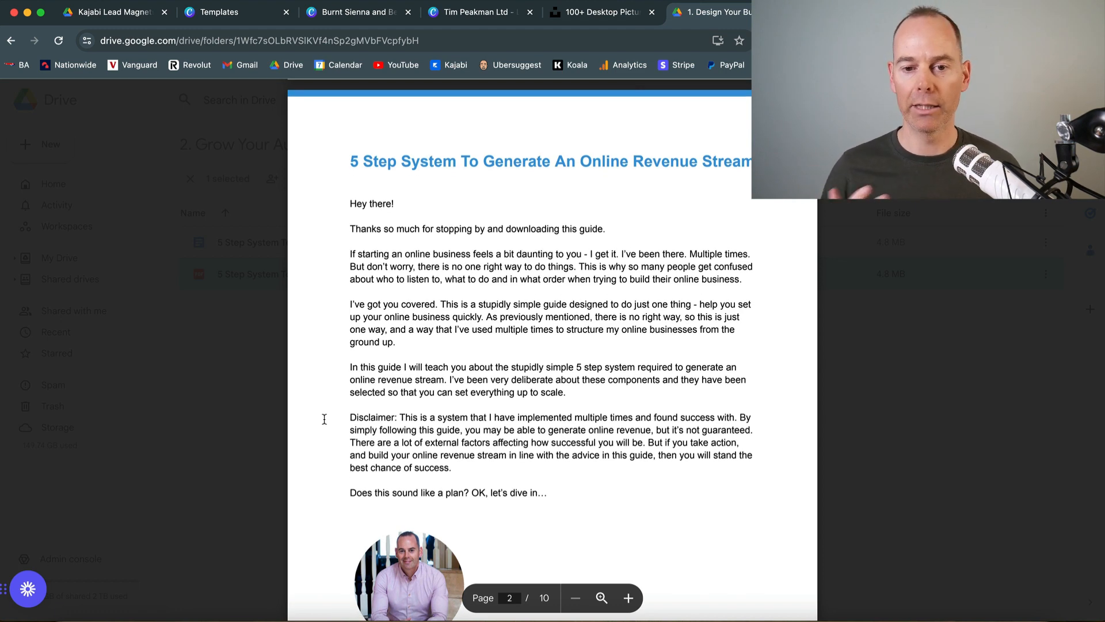
Scroll the '5 Step System' PDF preview and open the guide document
scroll("down", 3)
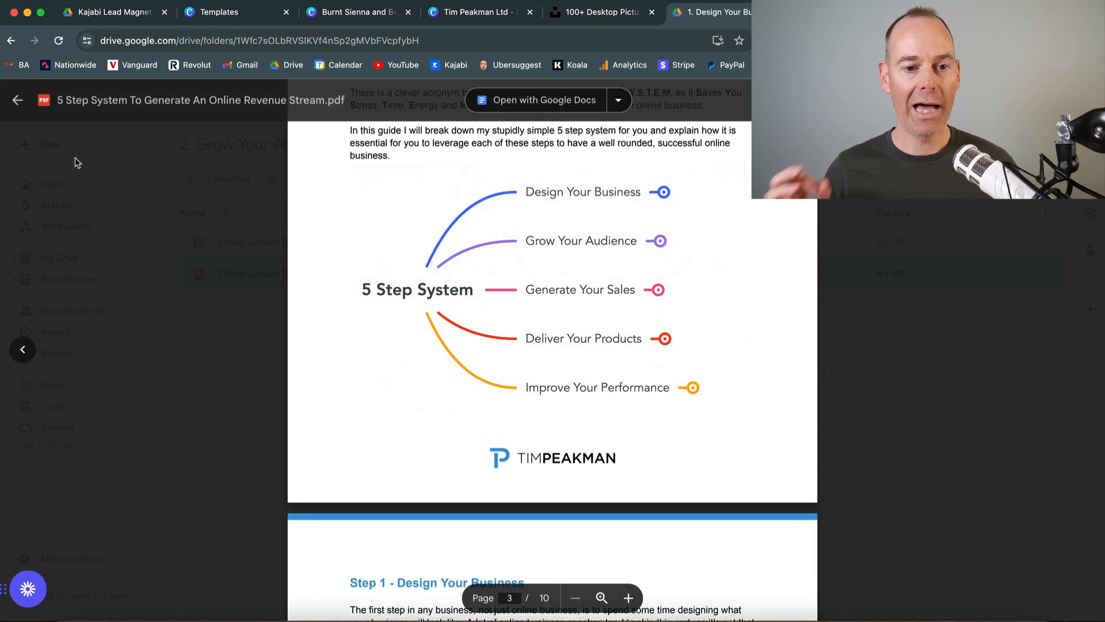
left_click(18, 100)
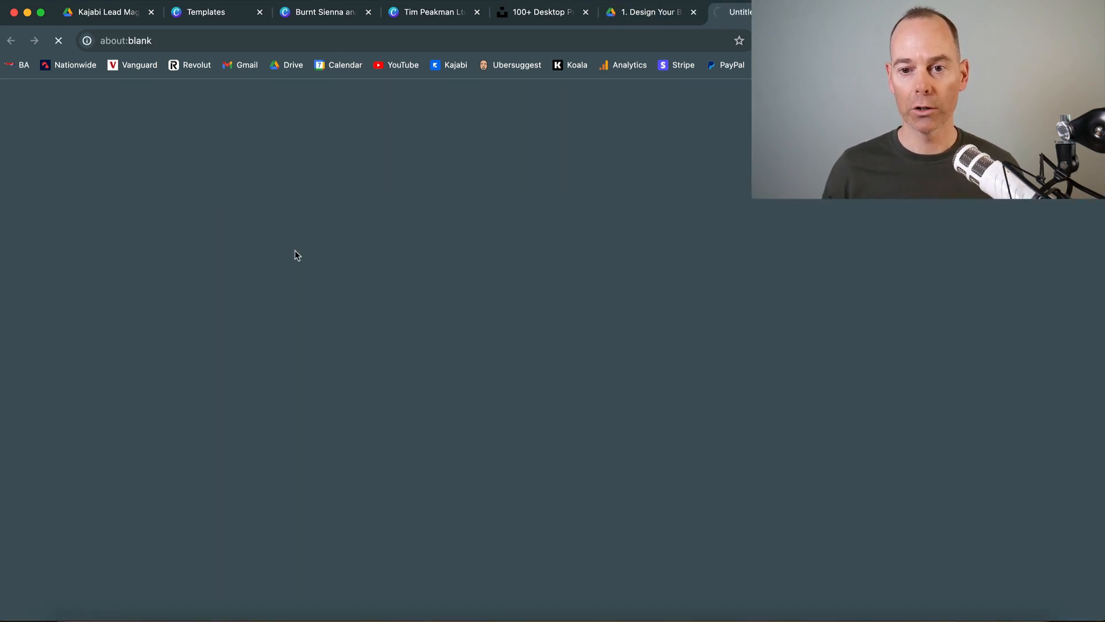
Open the image insert options in the Docs guide, check the Canva design, and return
left_click(737, 12)
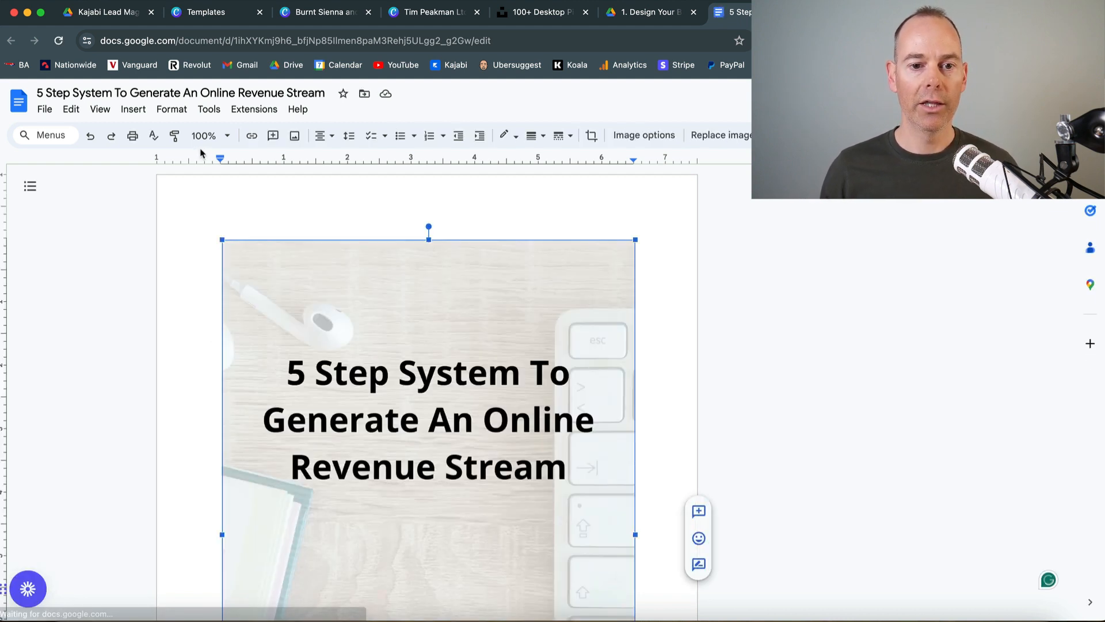
left_click(132, 109)
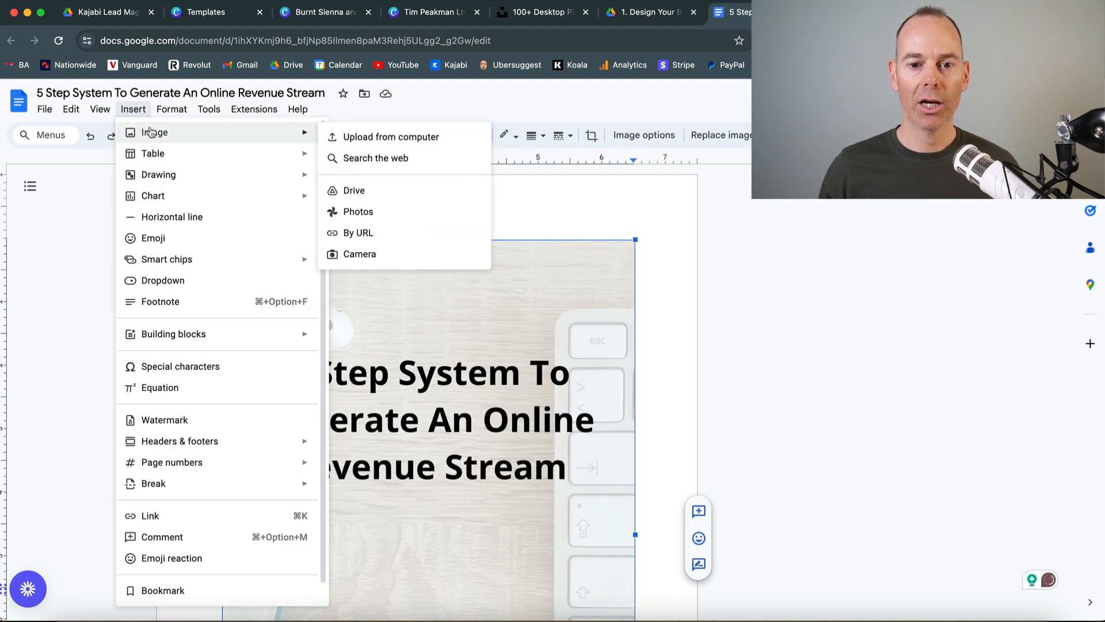
left_click(431, 12)
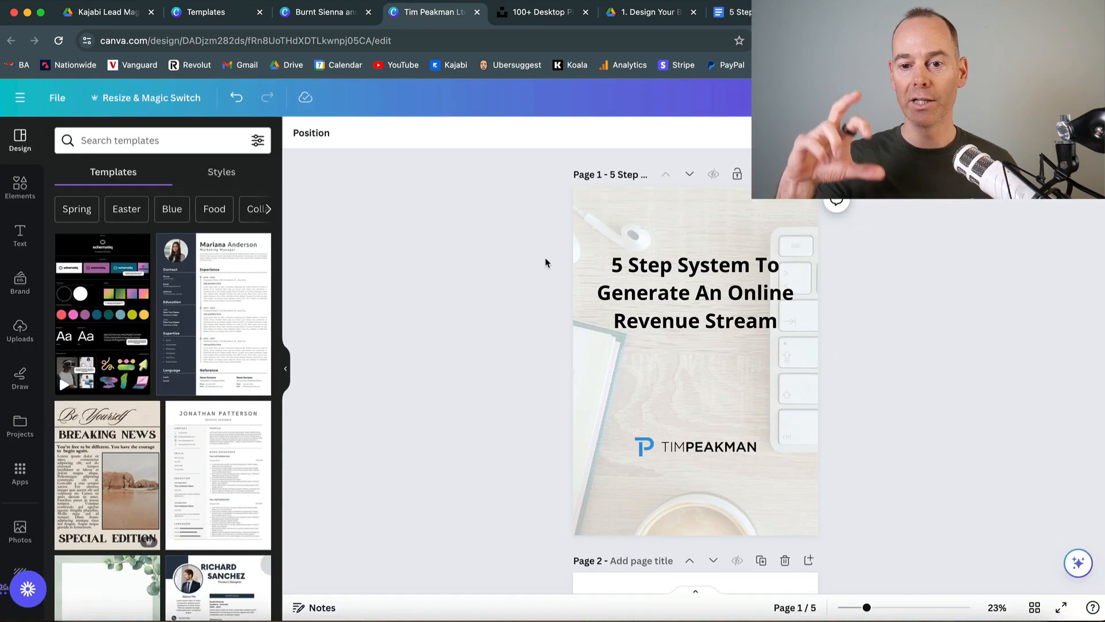
mouse_move(719, 26)
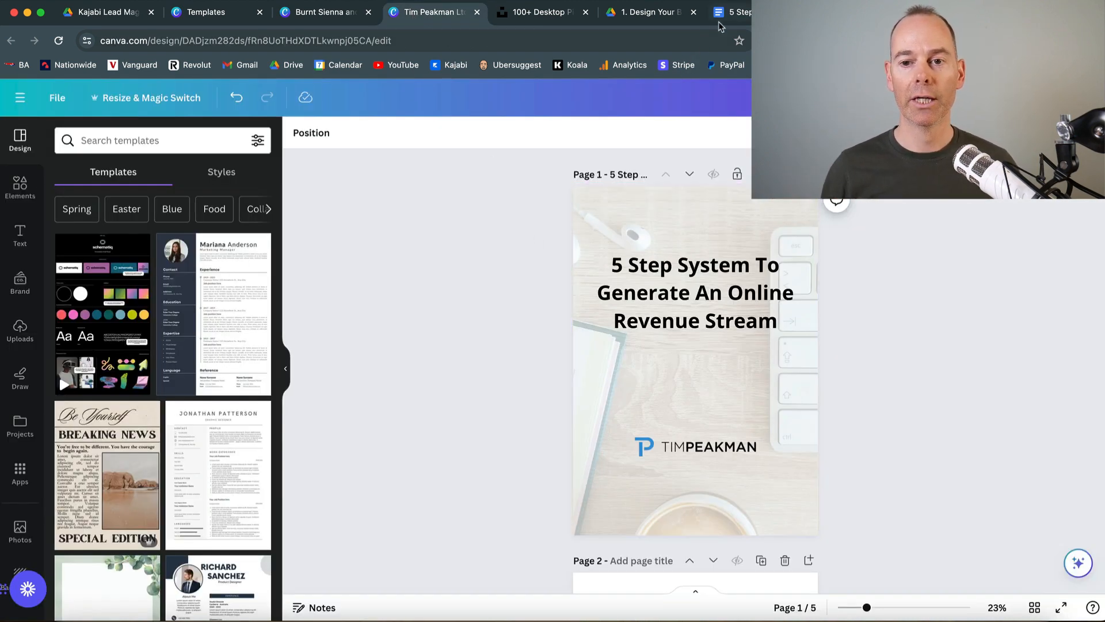
left_click(737, 12)
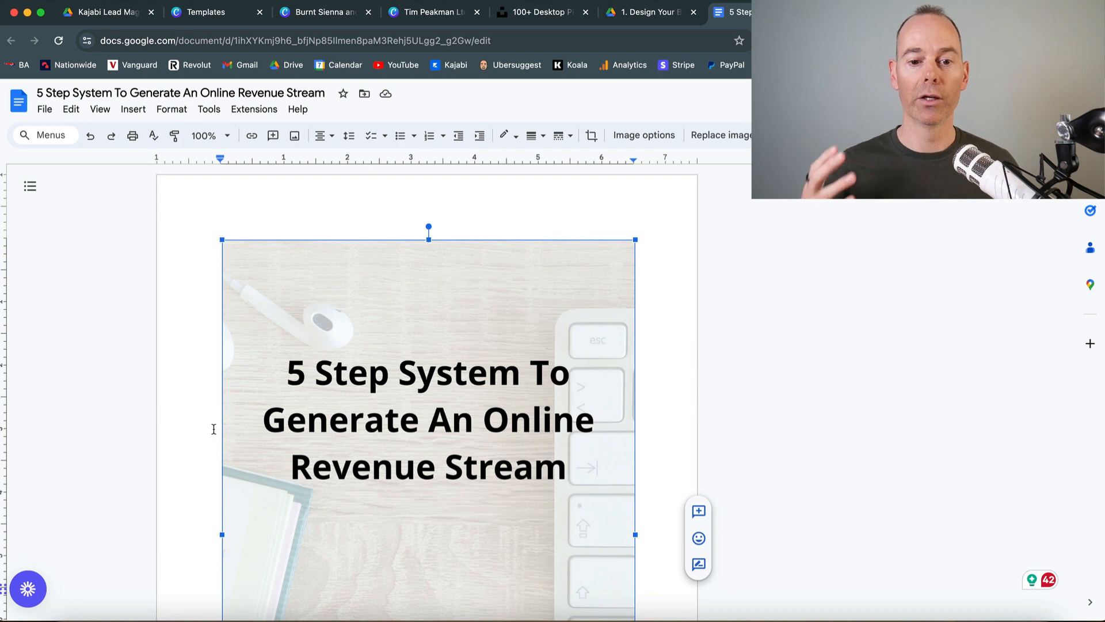
Scroll through the guide's cover image, intro and 5 Step System diagram pages
scroll("down", 3)
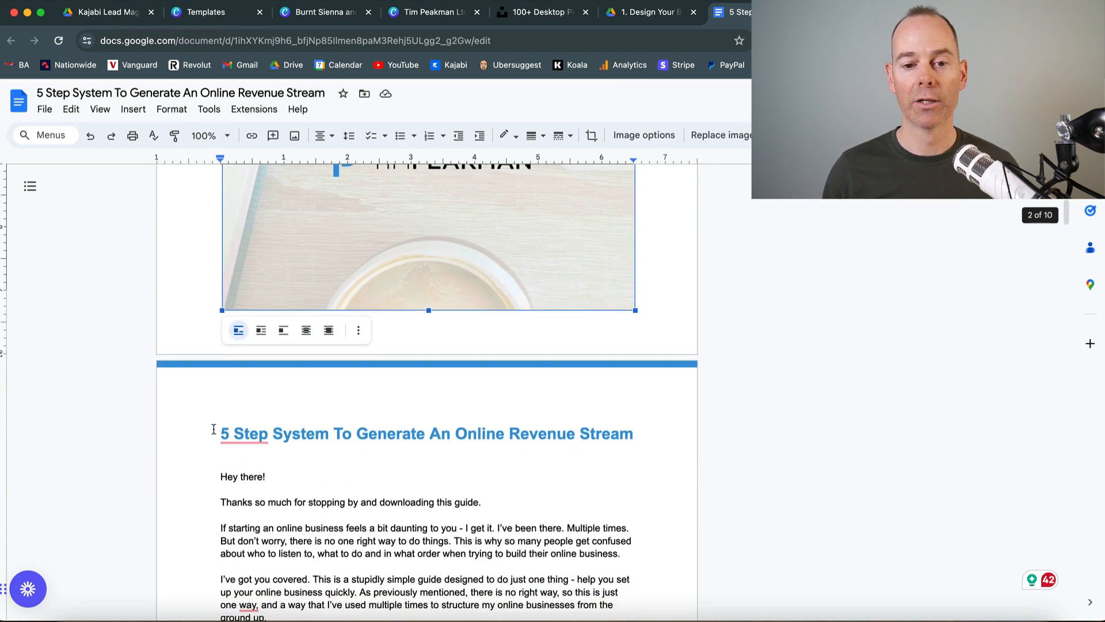
scroll("down", 3)
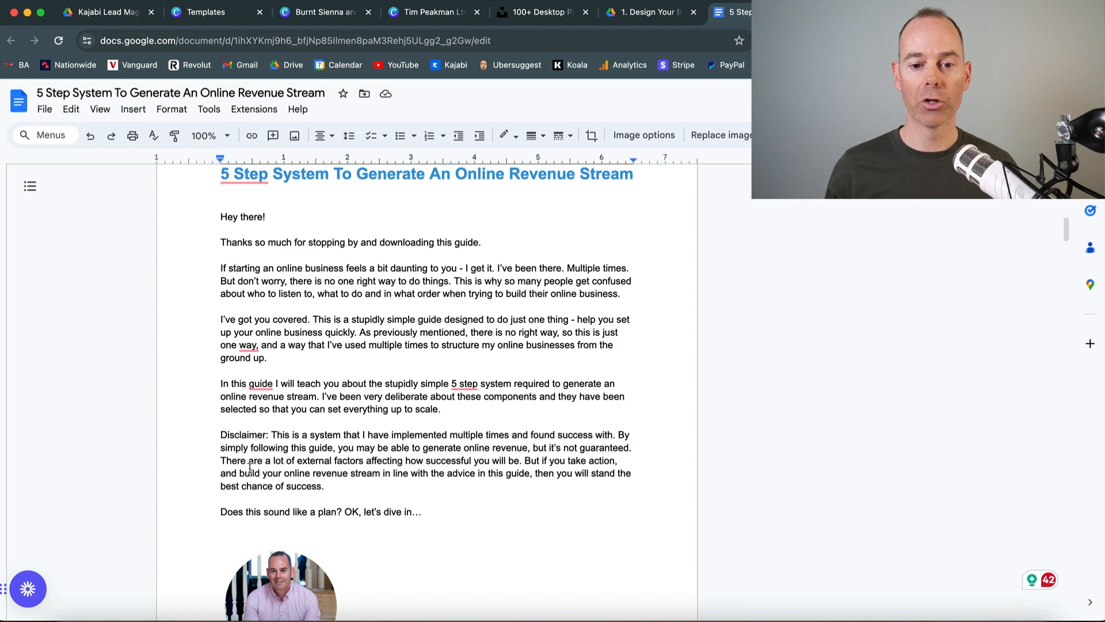
scroll("down", 3)
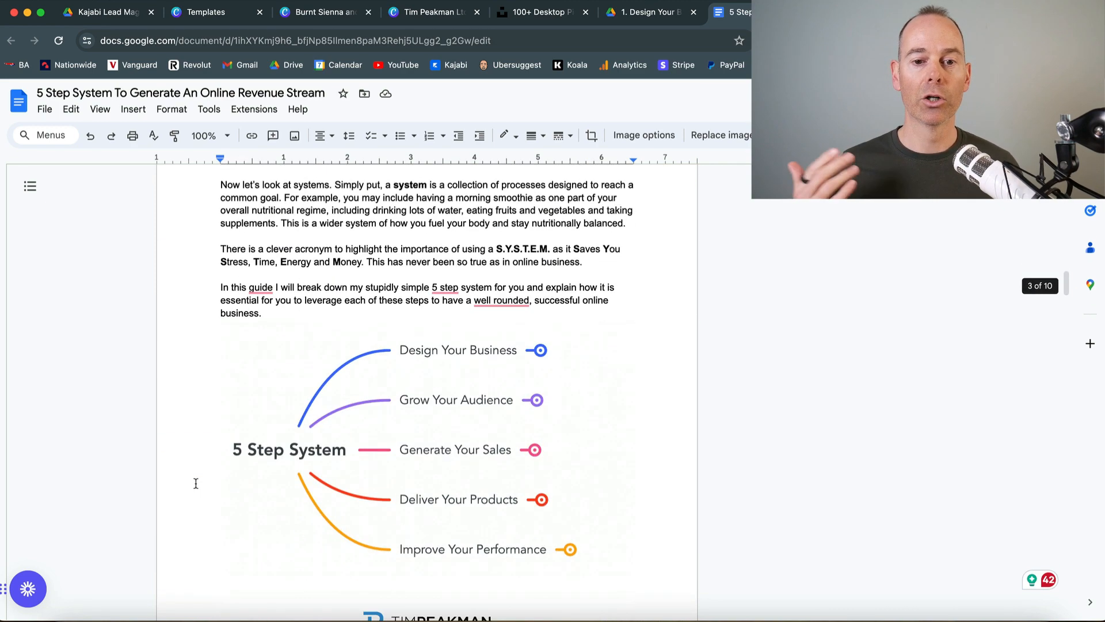
scroll("down", 3)
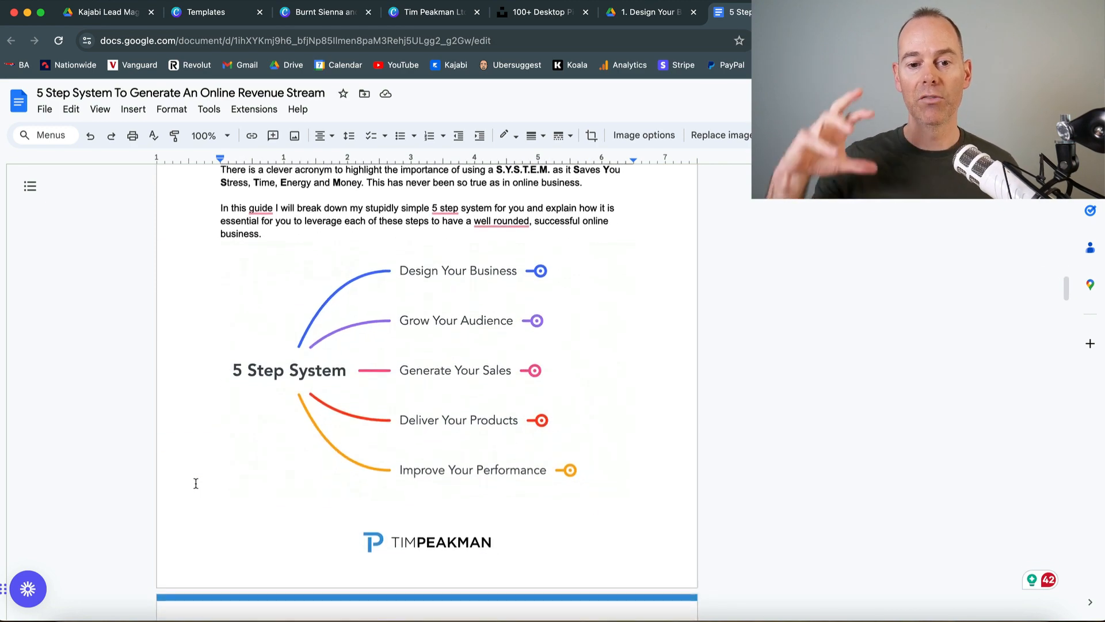
scroll("down", 3)
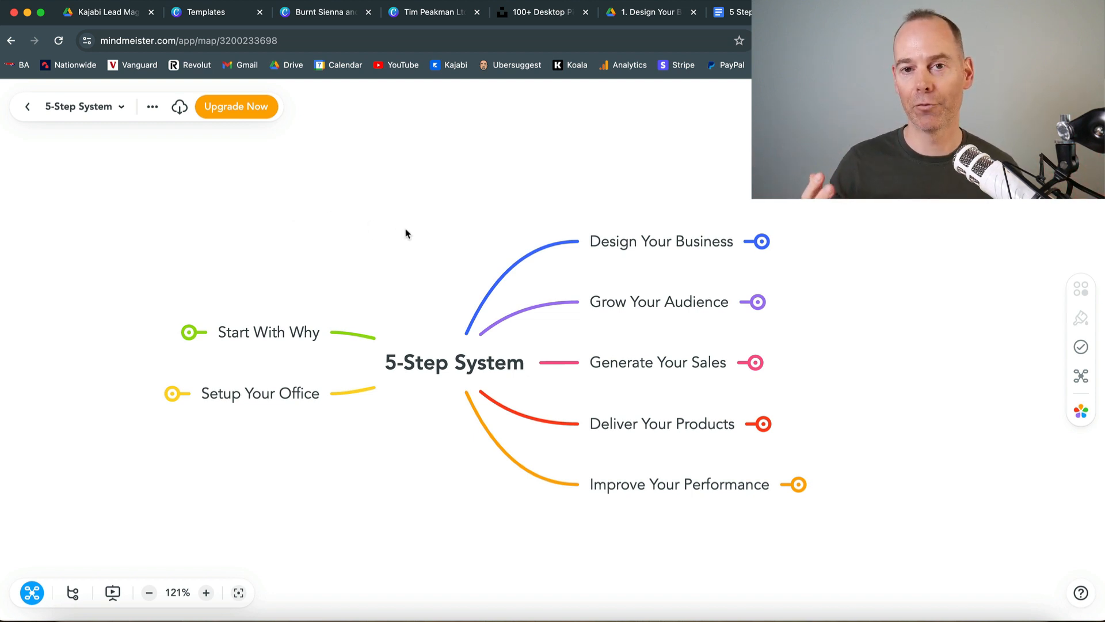
mouse_move(759, 241)
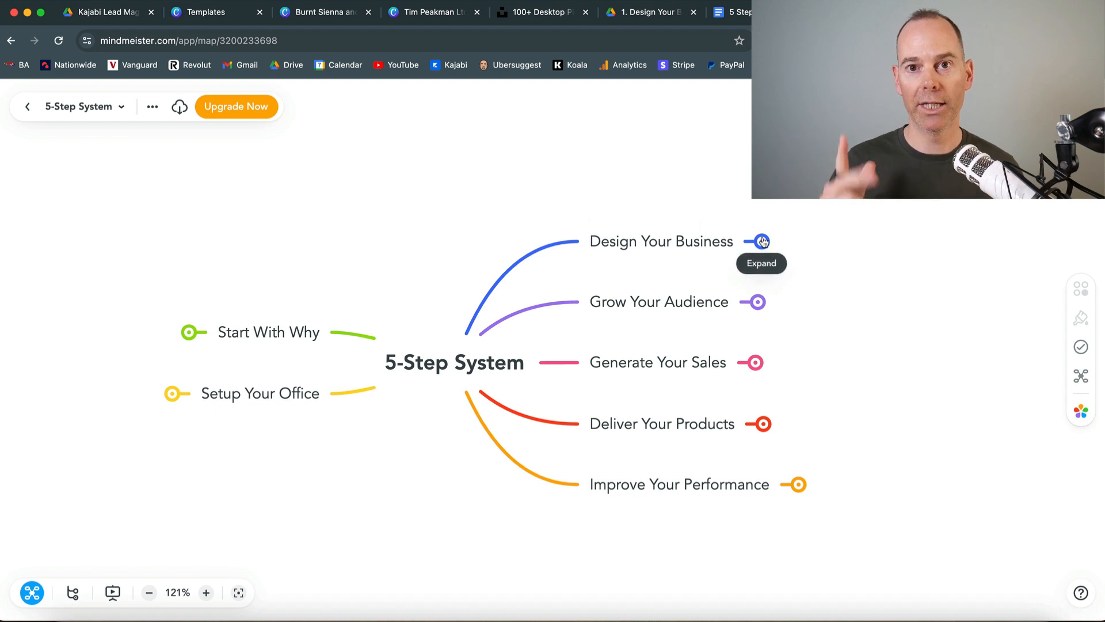
Expand and collapse the Design Your Business, Grow Your Audience and Generate Your Sales branches
left_click(760, 241)
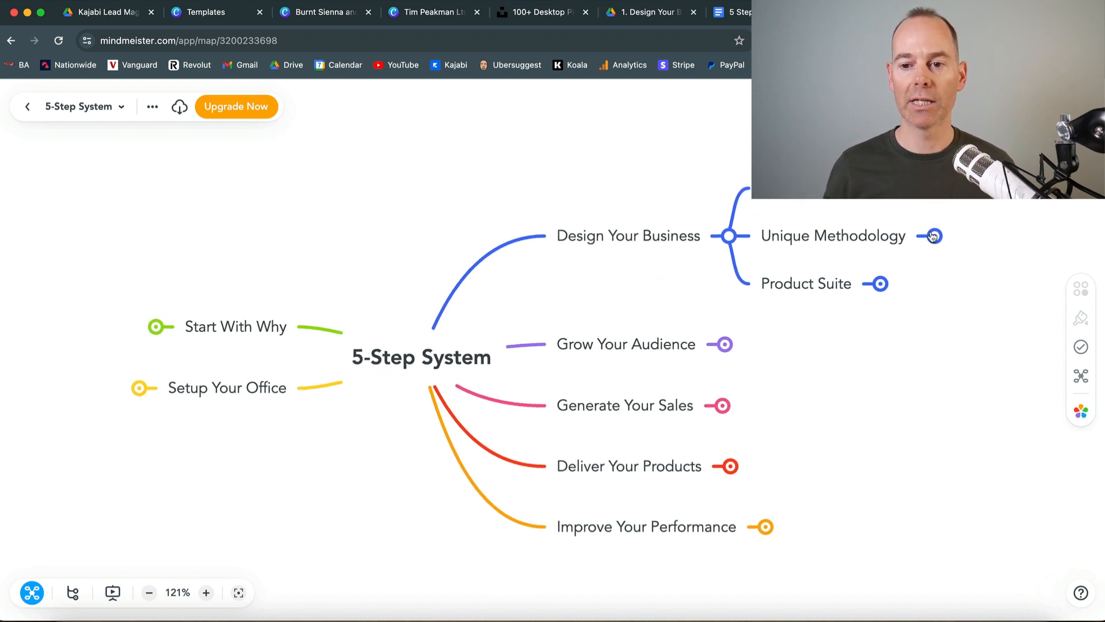
left_click(932, 236)
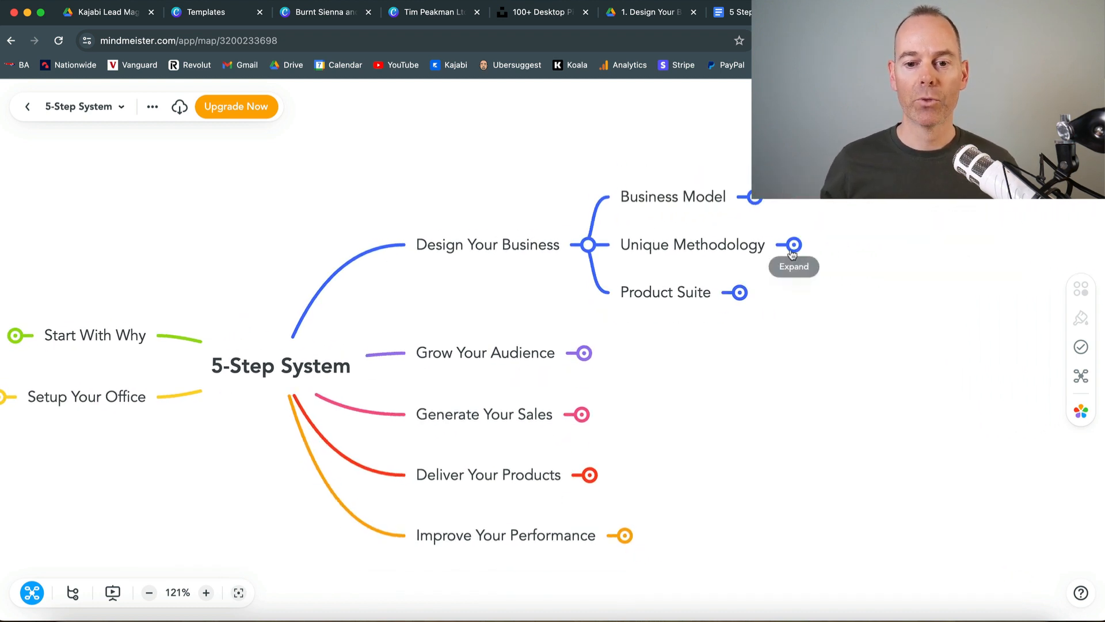
left_click(579, 352)
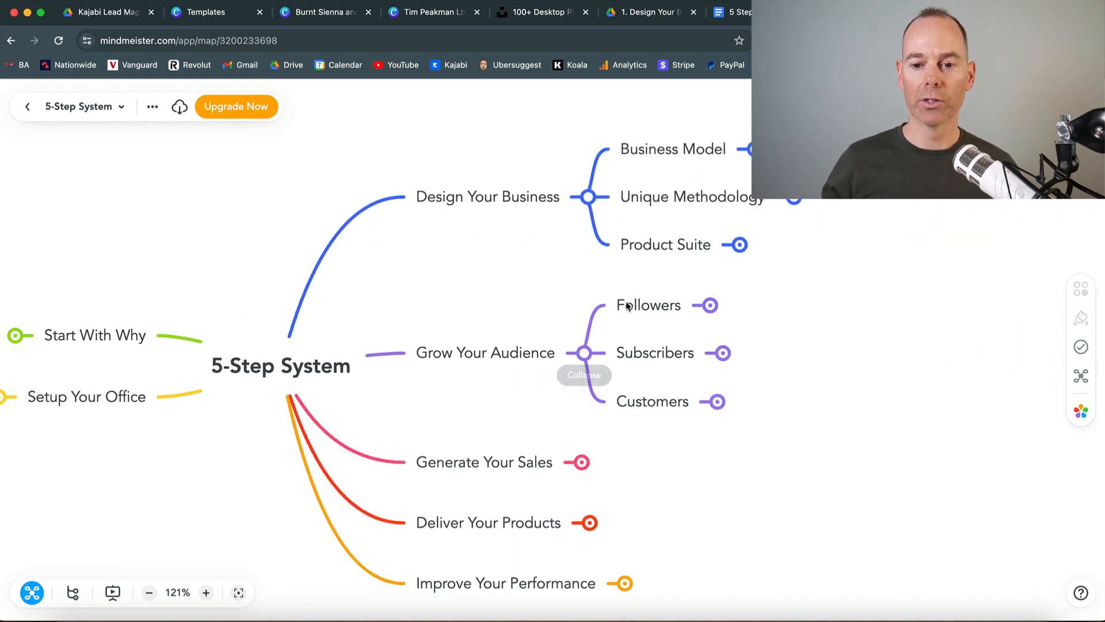
left_click(584, 353)
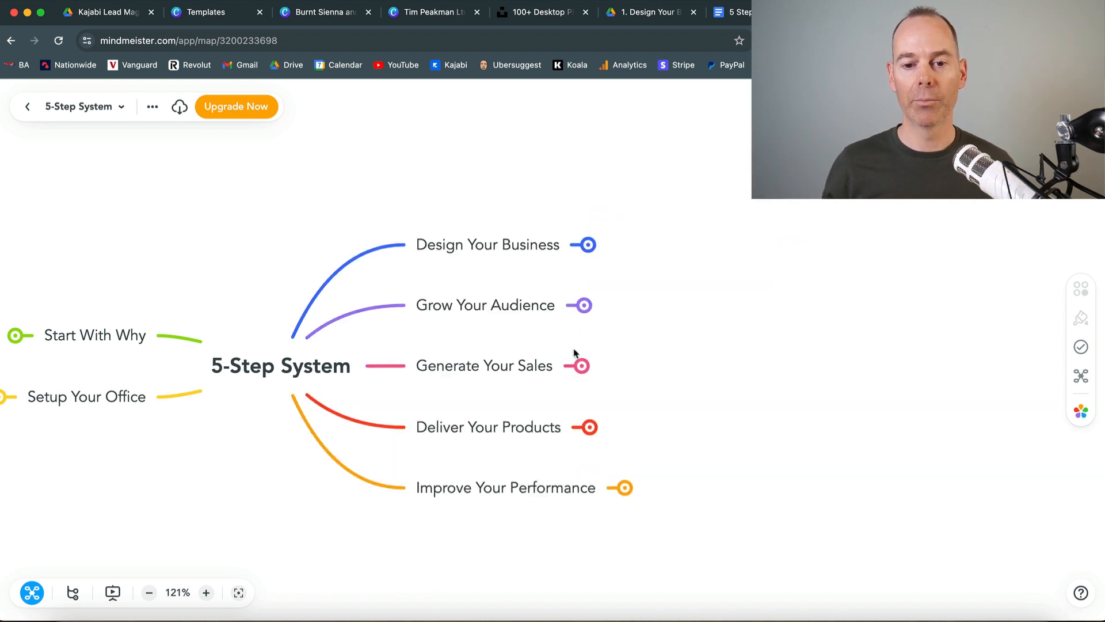
left_click(578, 365)
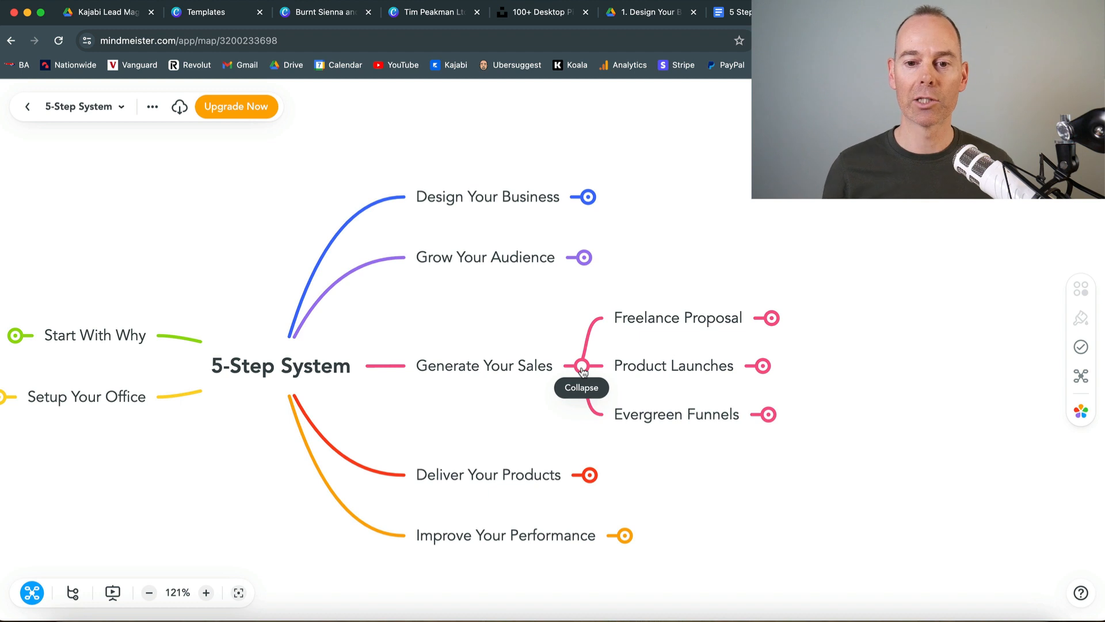
left_click(583, 365)
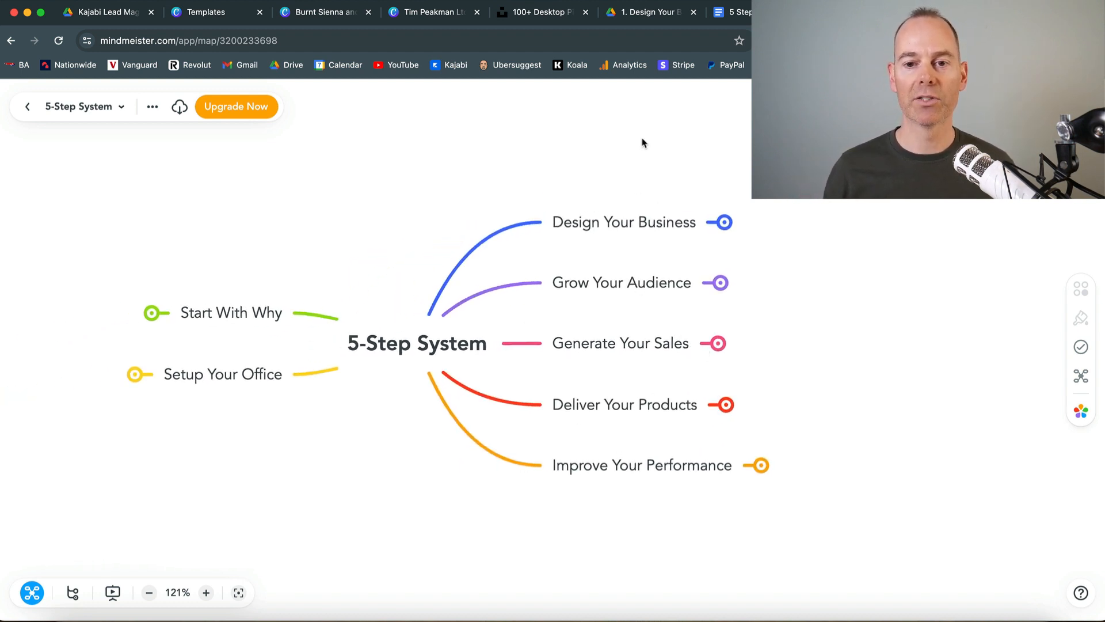
left_click(737, 12)
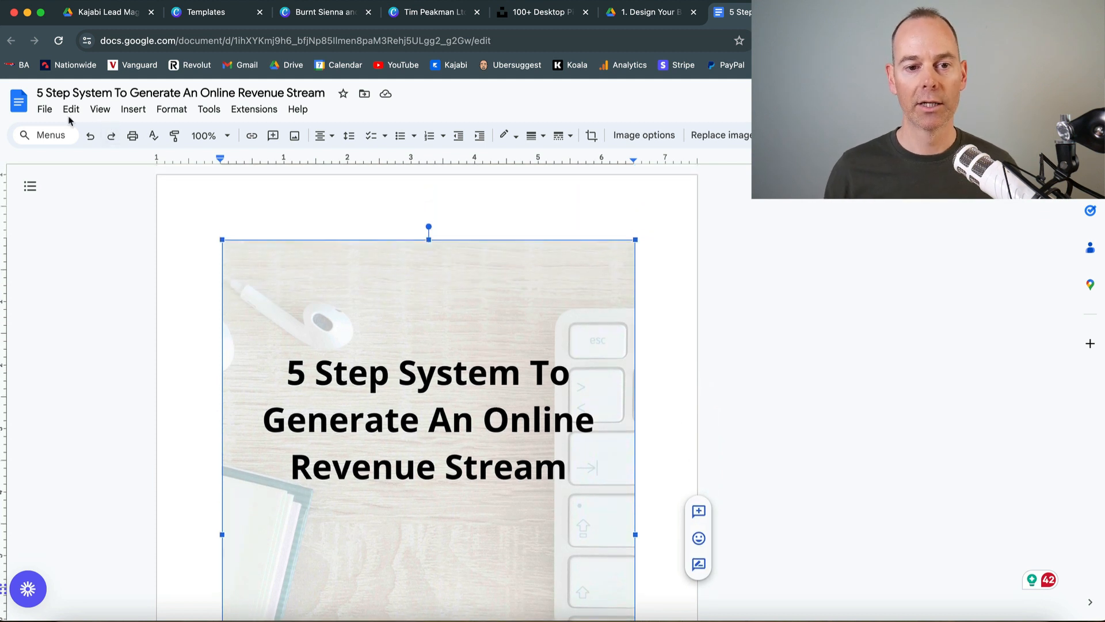
Open the guide's File menu to reach the Word, PDF and EPUB download formats
left_click(44, 109)
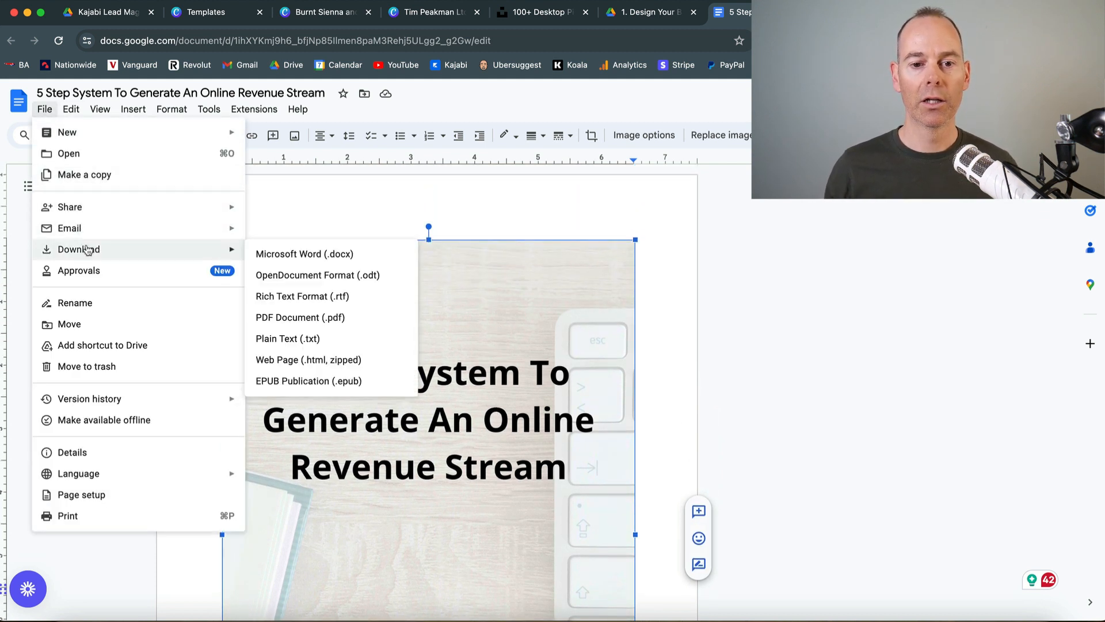
mouse_move(300, 317)
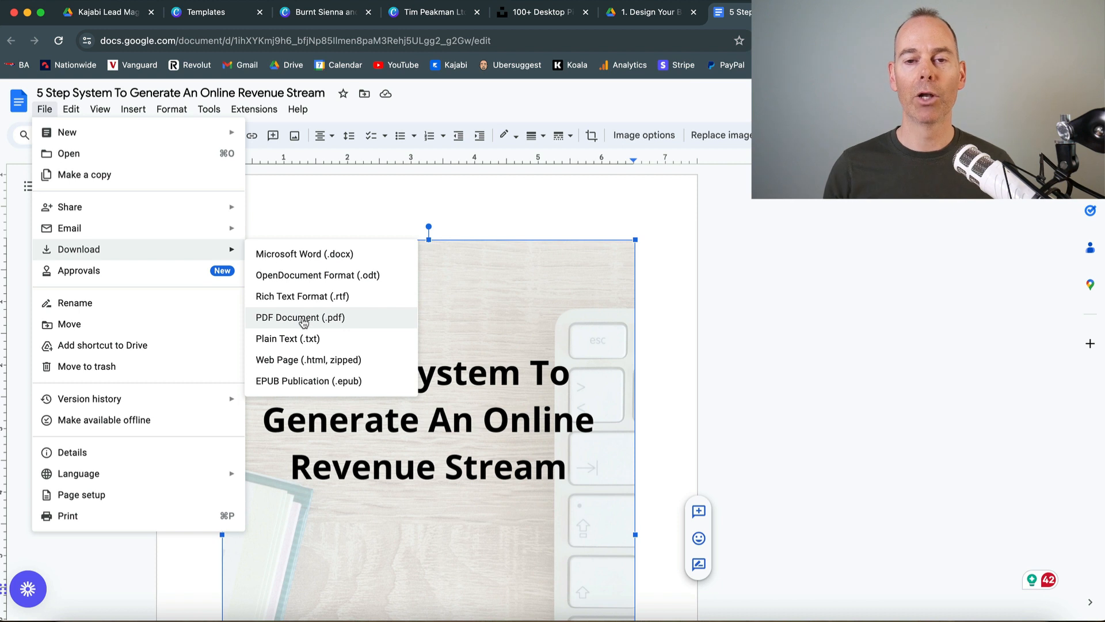